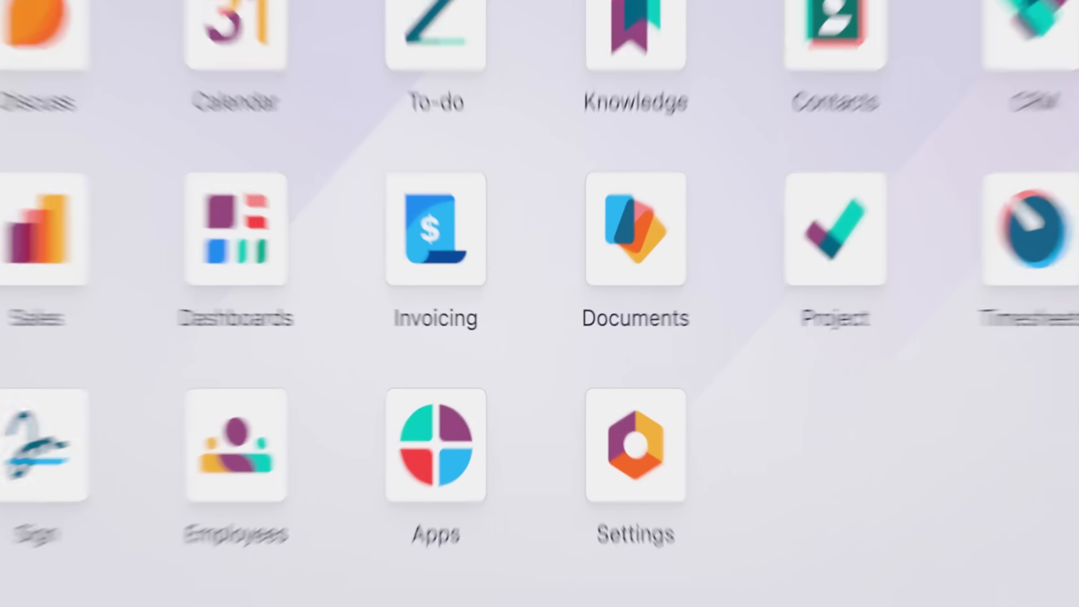
# - Go to the Settings app and review all email templates
pyautogui.click(635, 446)
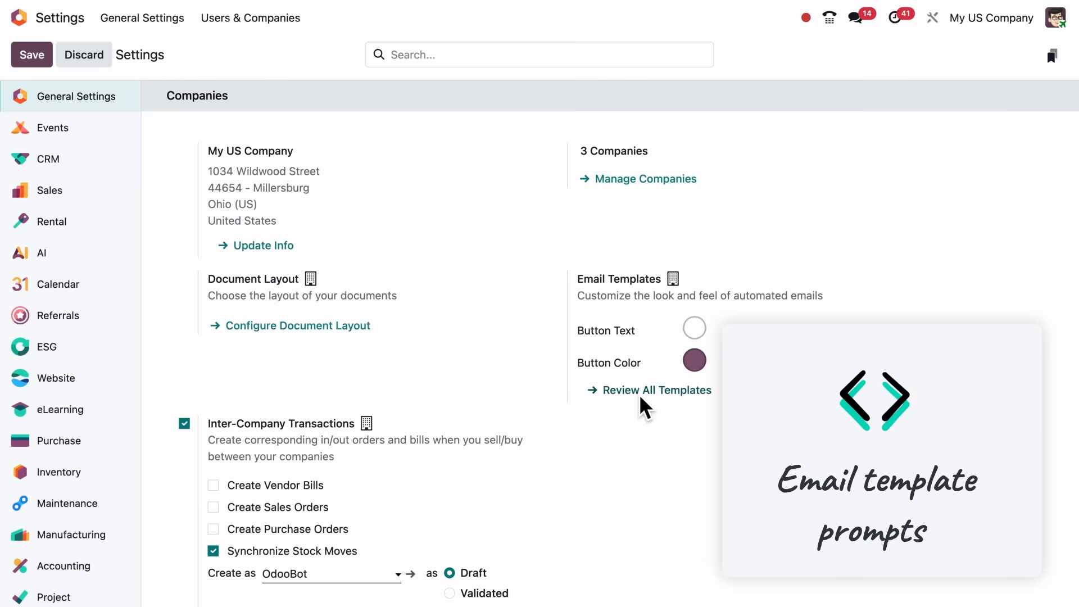
pyautogui.click(656, 390)
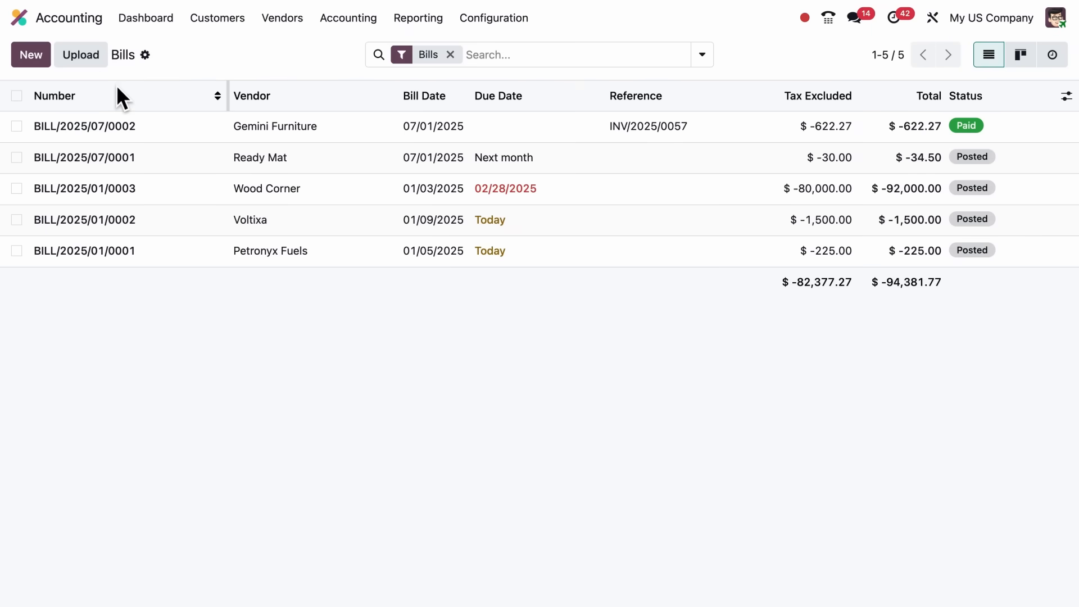
# - Upload Vendor_bill.xml as a new vendor bill in Accounting
pyautogui.click(81, 55)
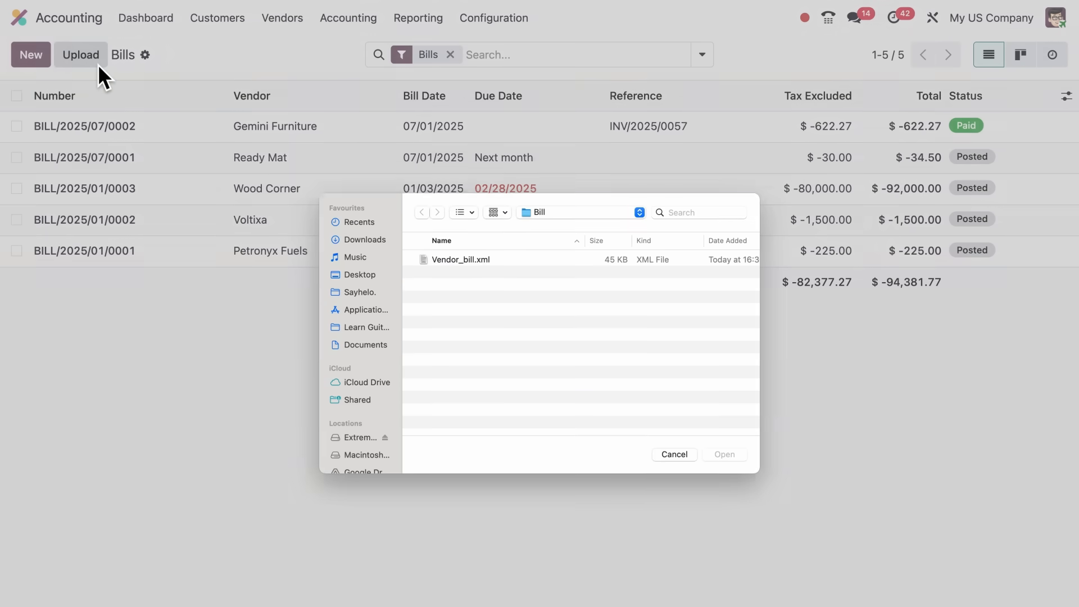
pyautogui.click(460, 259)
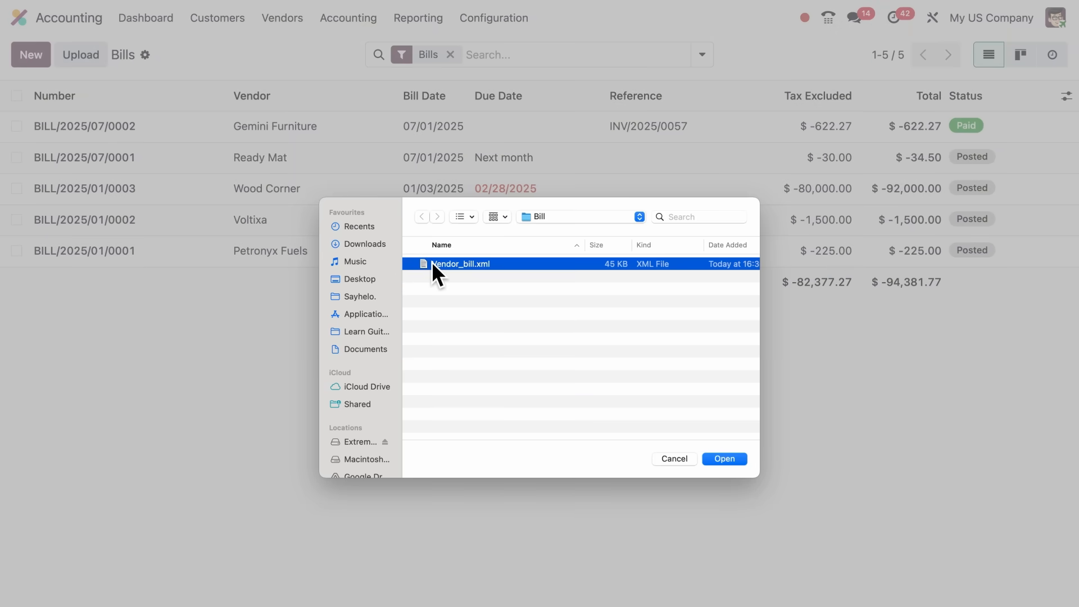
pyautogui.click(725, 459)
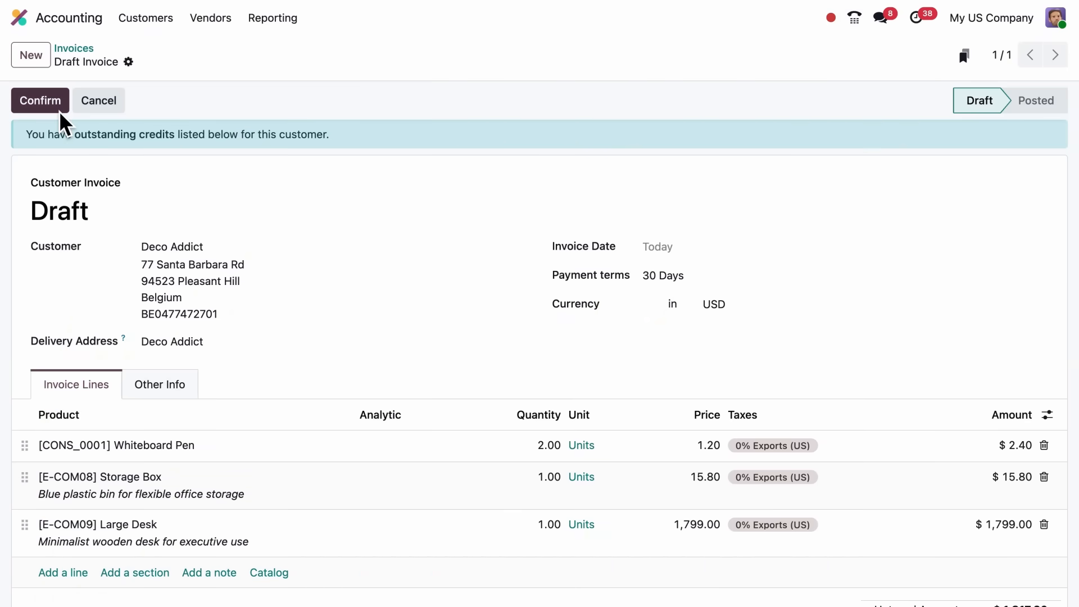
# - Confirm the Deco Addict draft invoice so it is posted
pyautogui.click(40, 101)
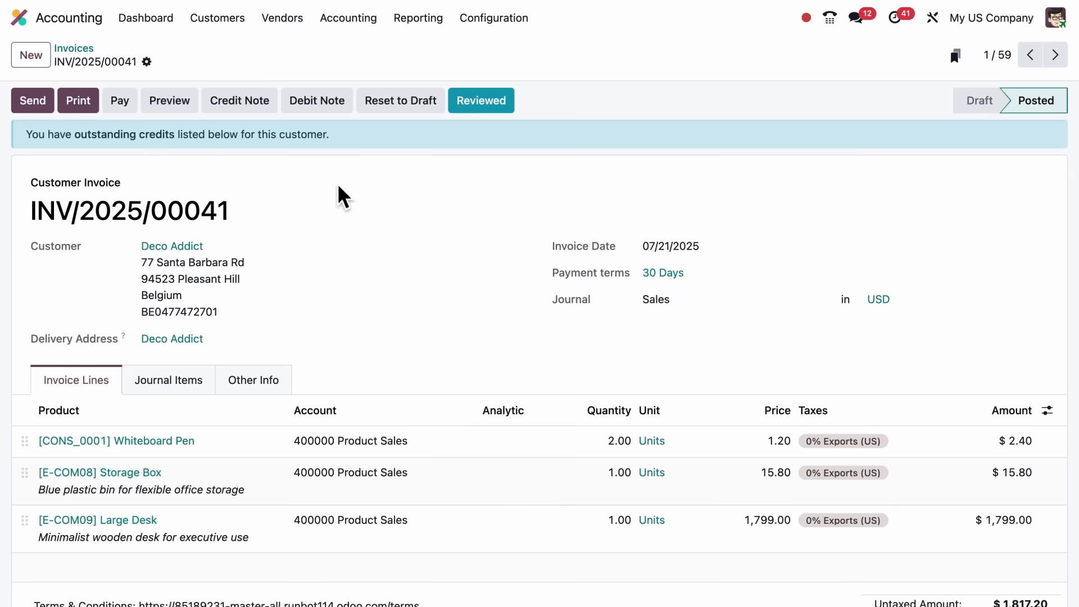
pyautogui.scroll(-3)
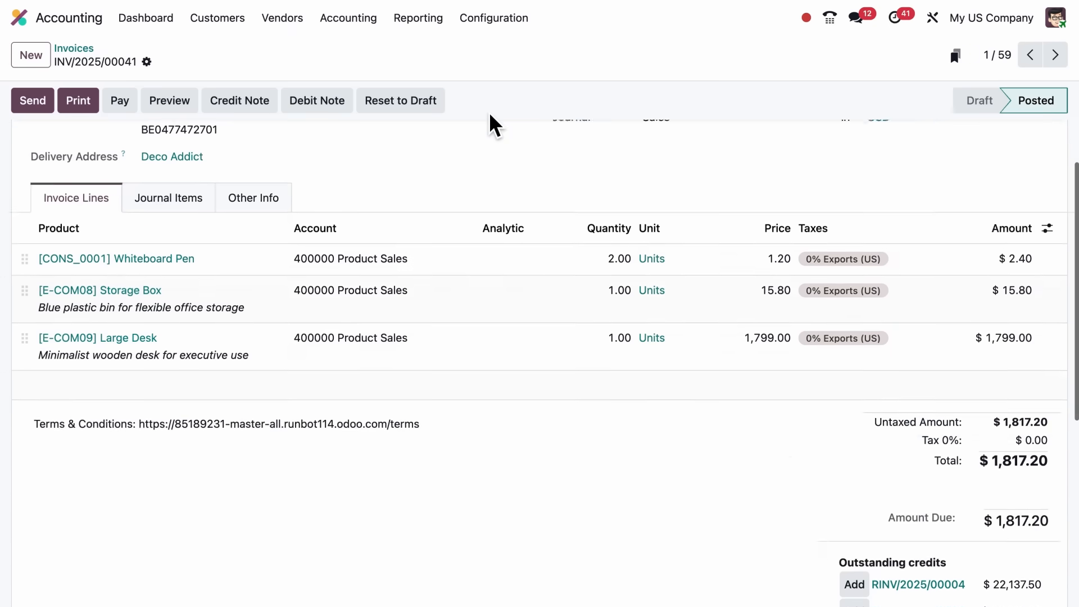
pyautogui.scroll(-3)
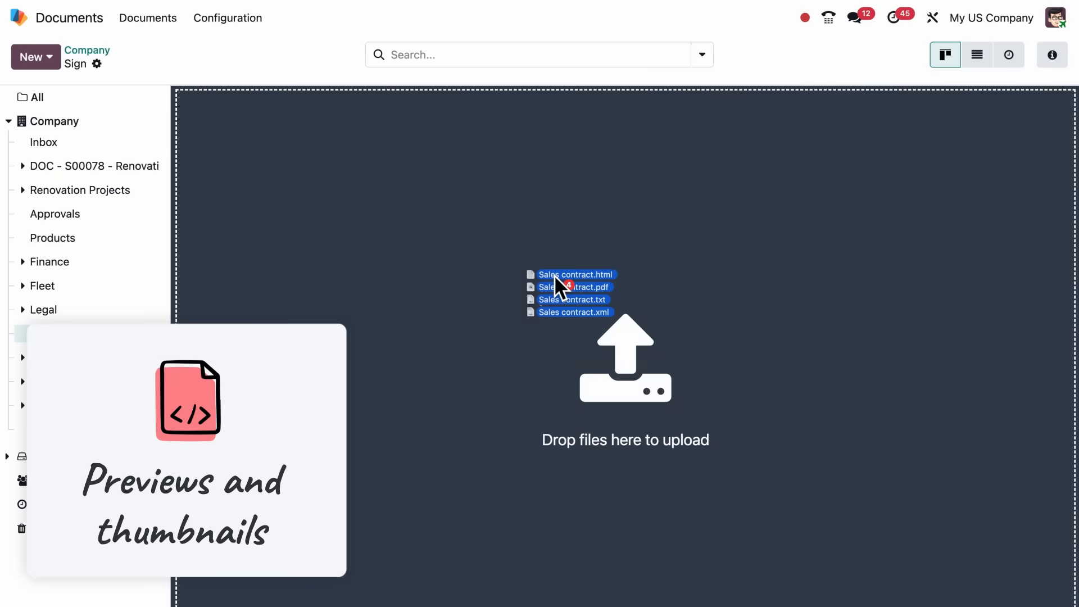
# - Add the sales contract files to the Sign folder, preview the XML, then go back
pyautogui.click(576, 274)
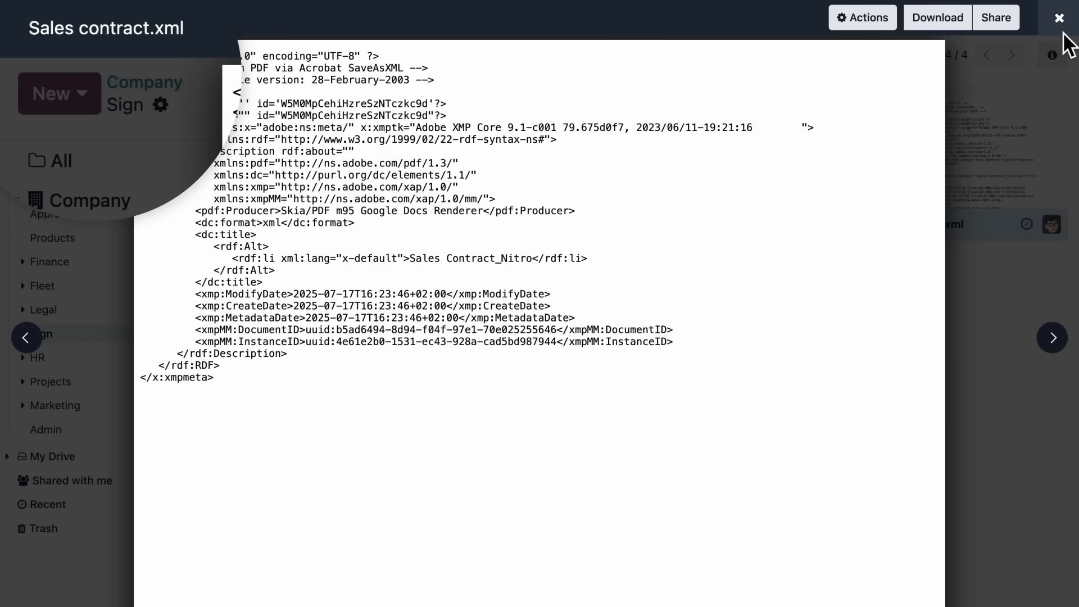
pyautogui.click(1044, 17)
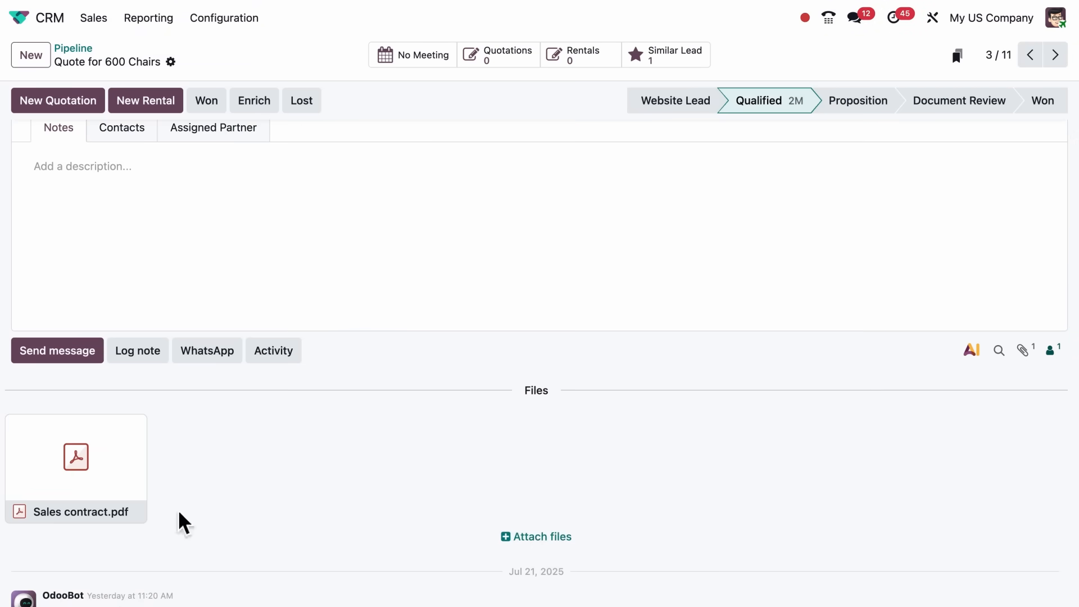
pyautogui.moveTo(76, 468)
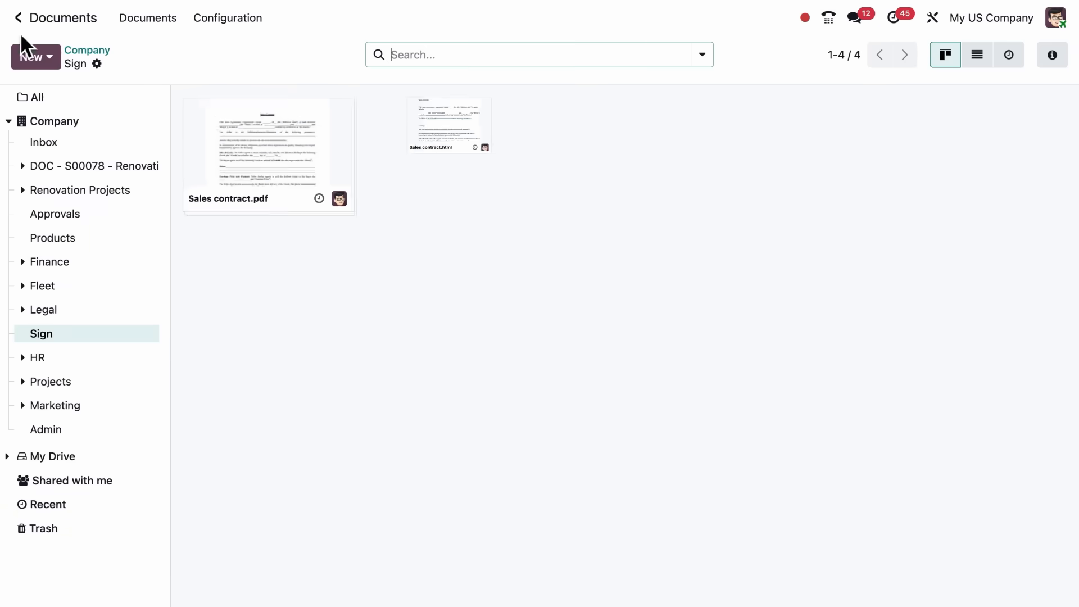
pyautogui.click(52, 456)
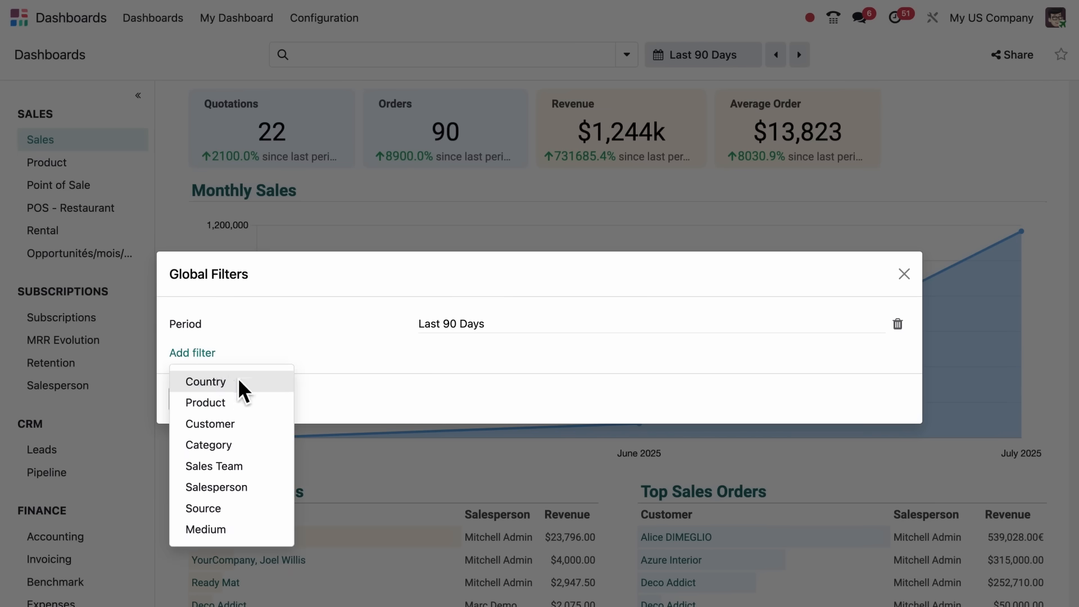
# - Filter the dashboard by Country, change the period, and chart Leads by Month as a pie
pyautogui.click(206, 382)
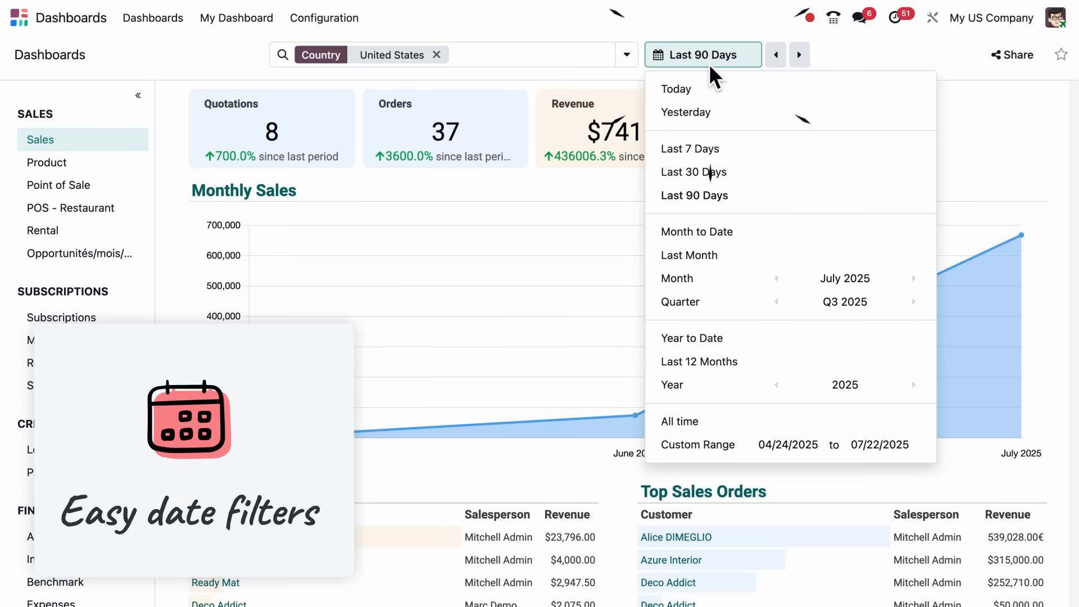
pyautogui.click(699, 361)
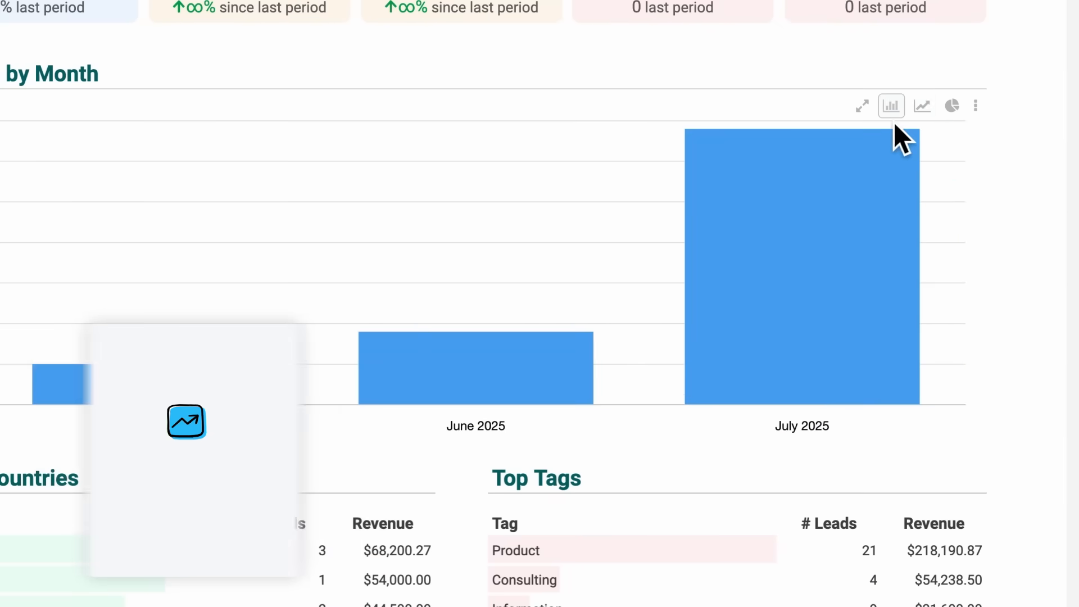
pyautogui.click(952, 105)
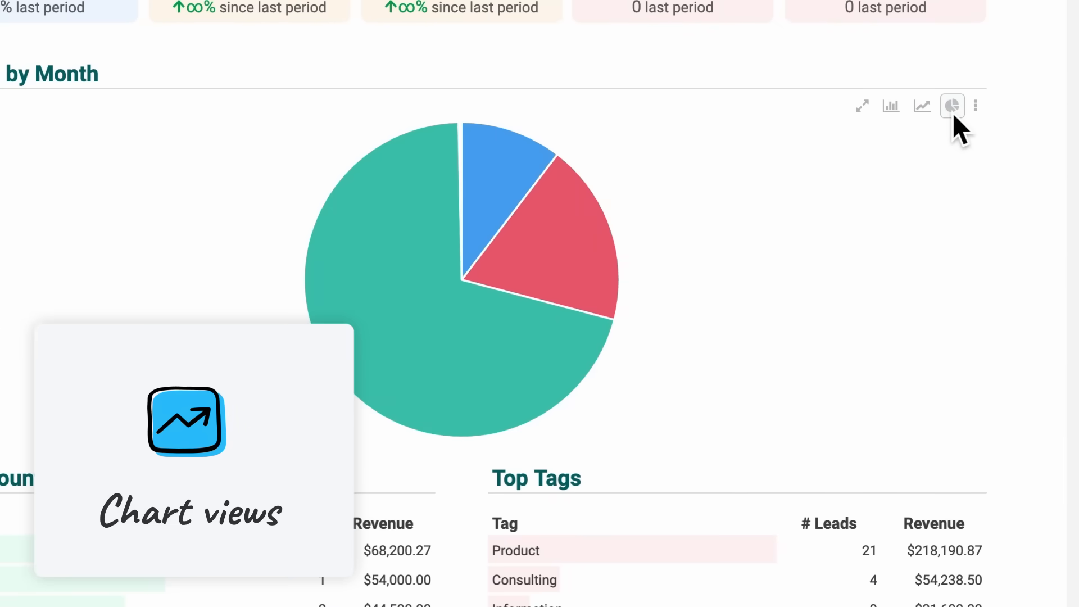
pyautogui.click(863, 106)
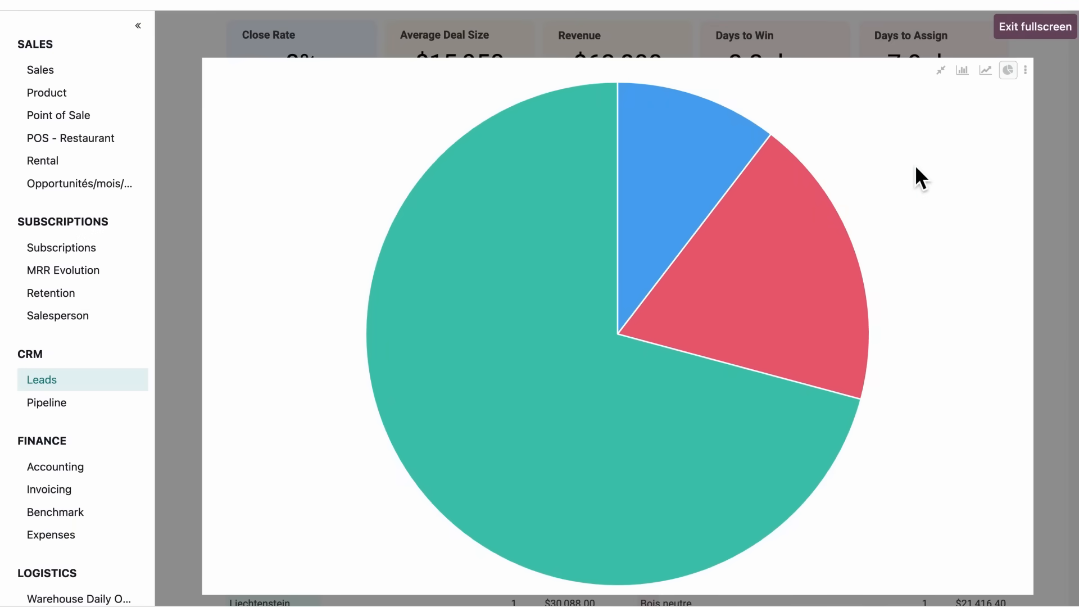
pyautogui.click(1036, 27)
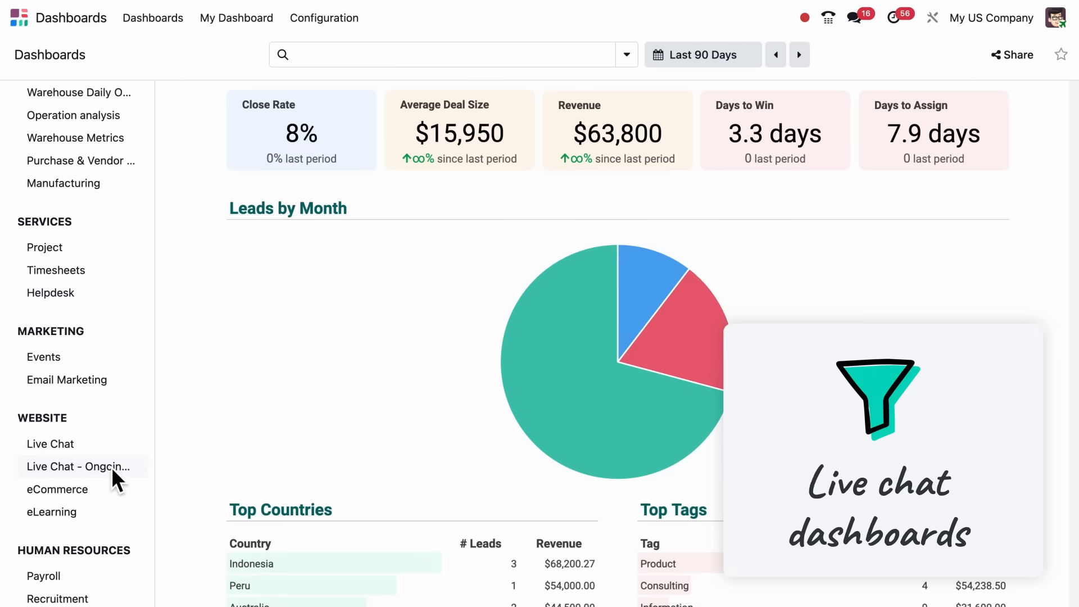
# - Note 'Uses Firefox as a browser' on the live chat session and send the conversation
pyautogui.click(76, 466)
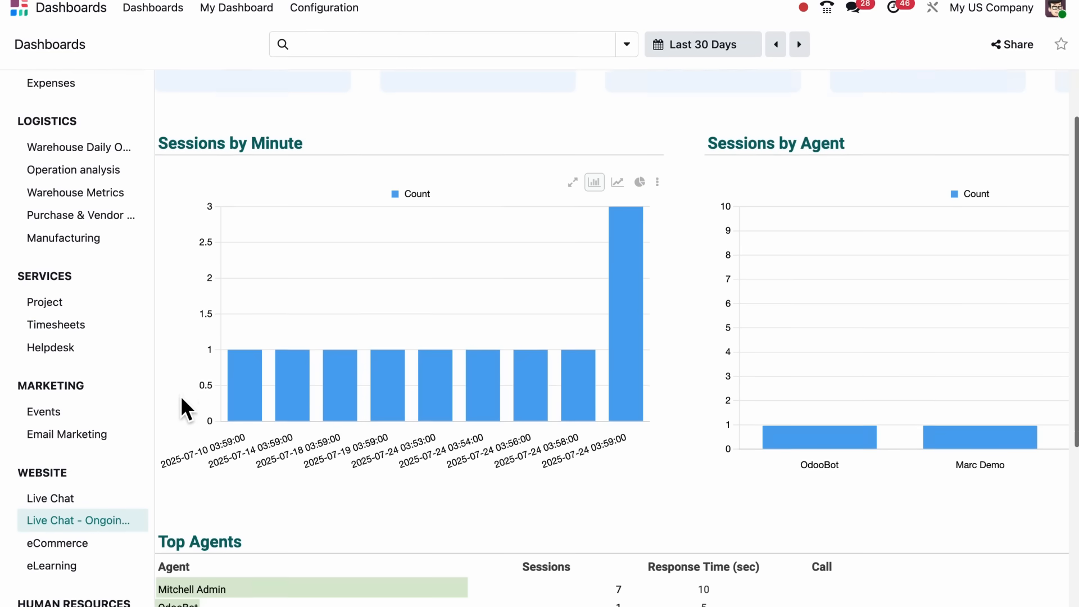
pyautogui.scroll(-3)
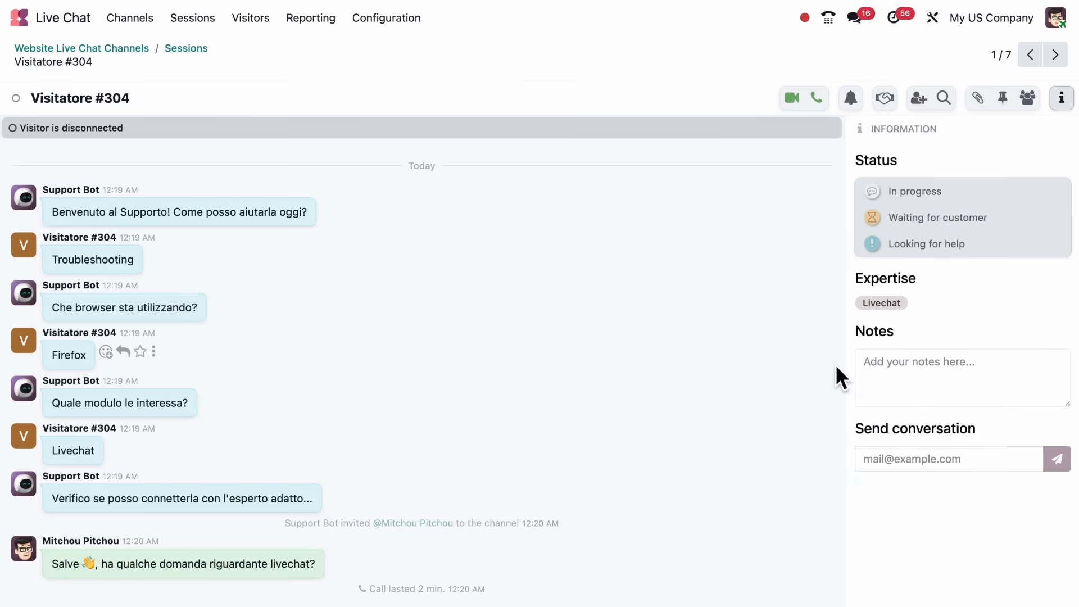
pyautogui.write('Uses Firefox as a browser.')
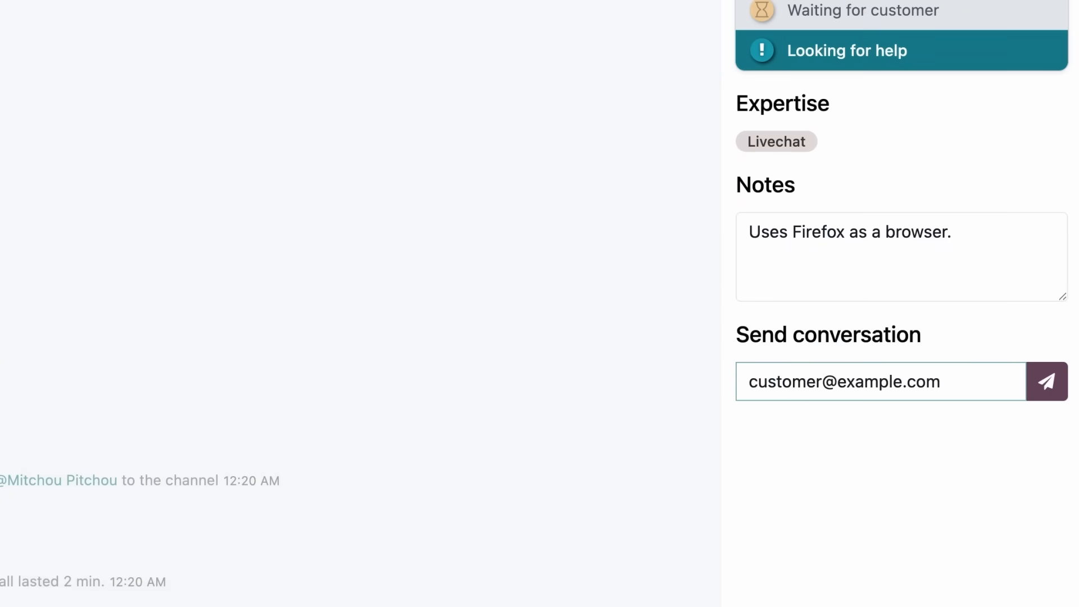
pyautogui.click(1049, 382)
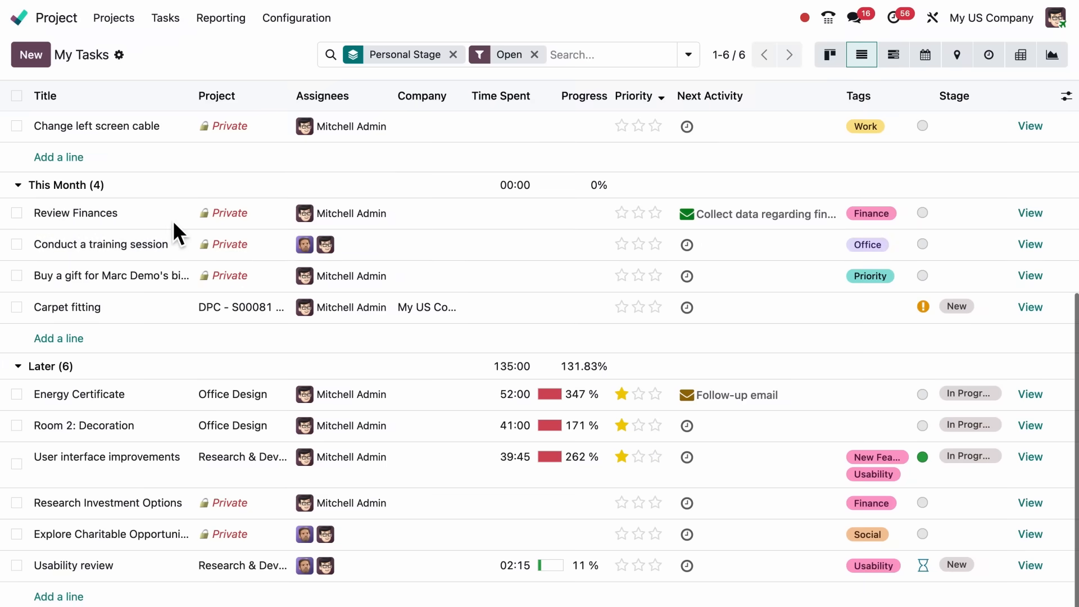
# - Import contact records from the 4 contacts.xlsx file
pyautogui.scroll(-3)
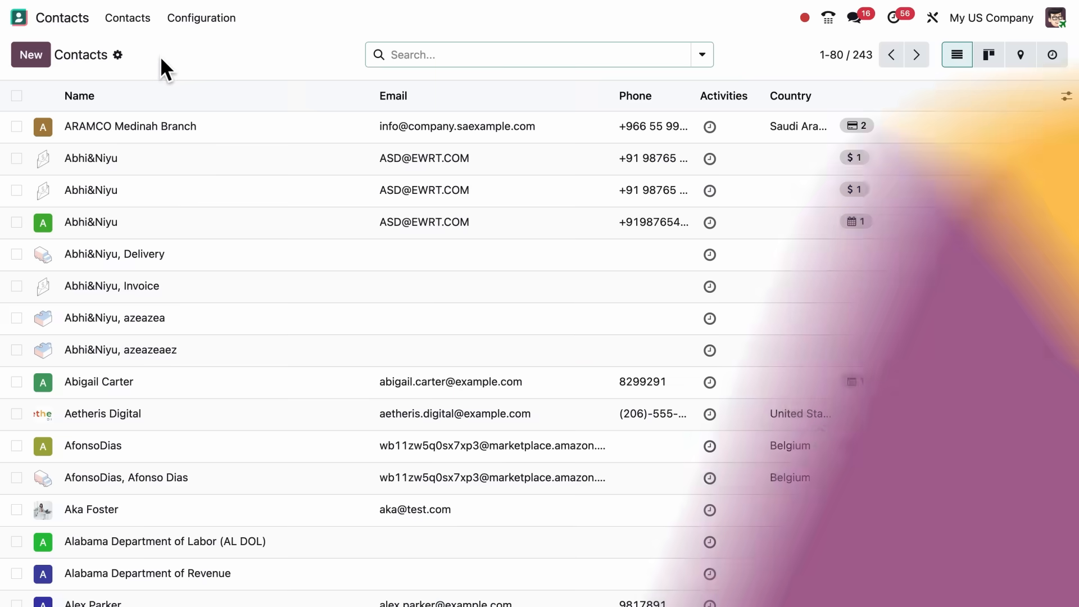
pyautogui.click(119, 55)
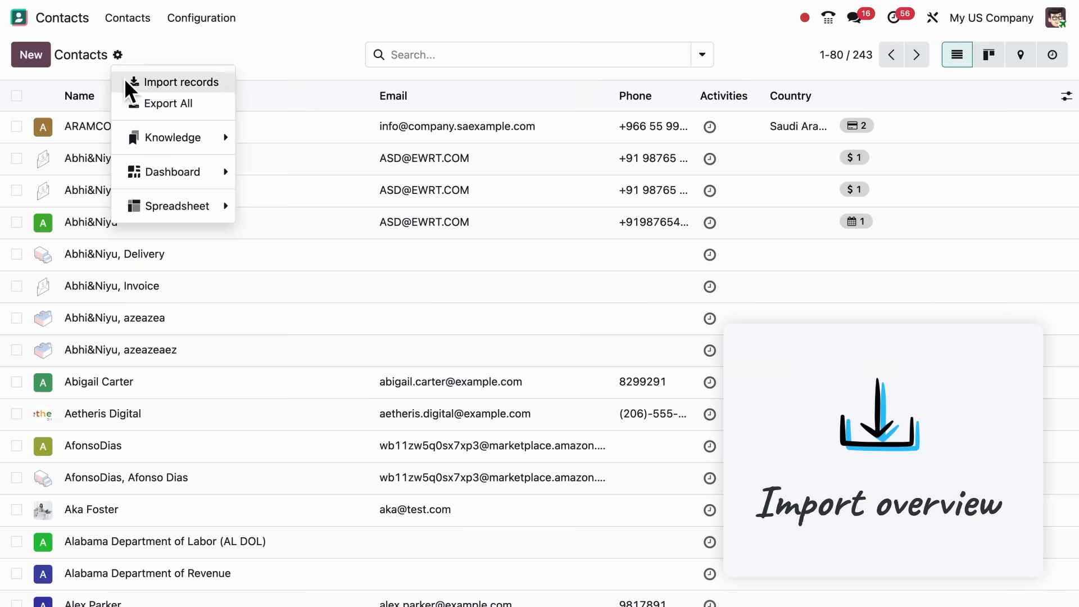
pyautogui.click(179, 81)
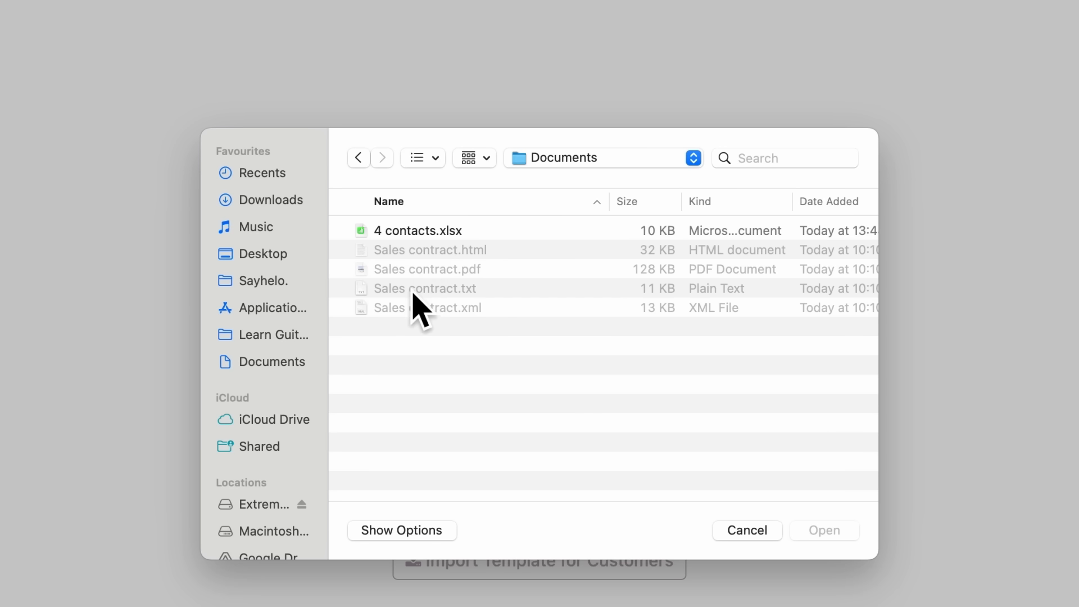
pyautogui.doubleClick(418, 231)
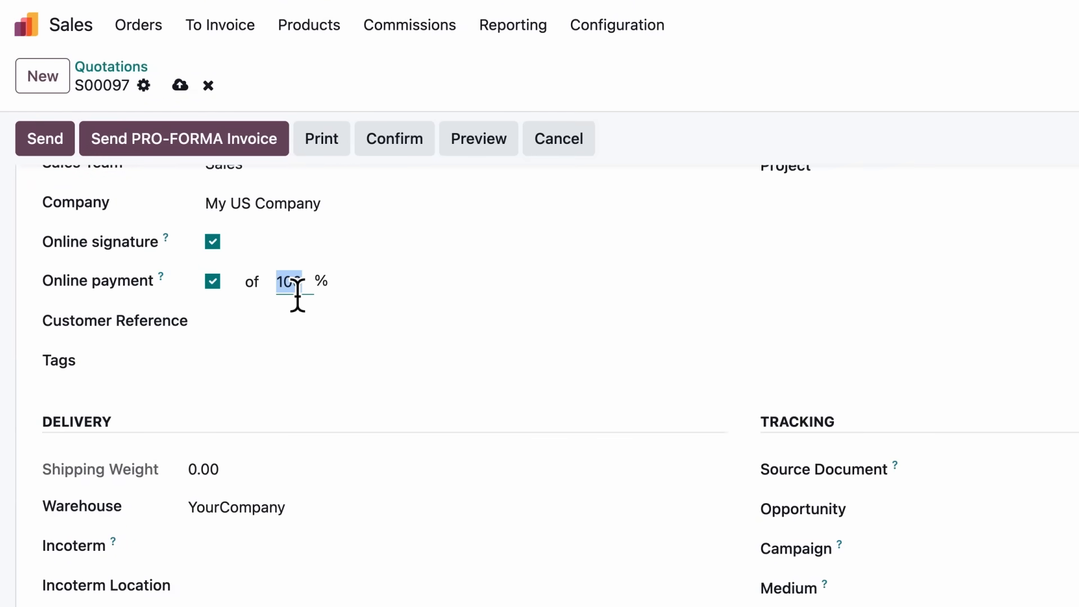
# - Set online payment to 50% on S00097 and generate the down payment link
pyautogui.write('50')
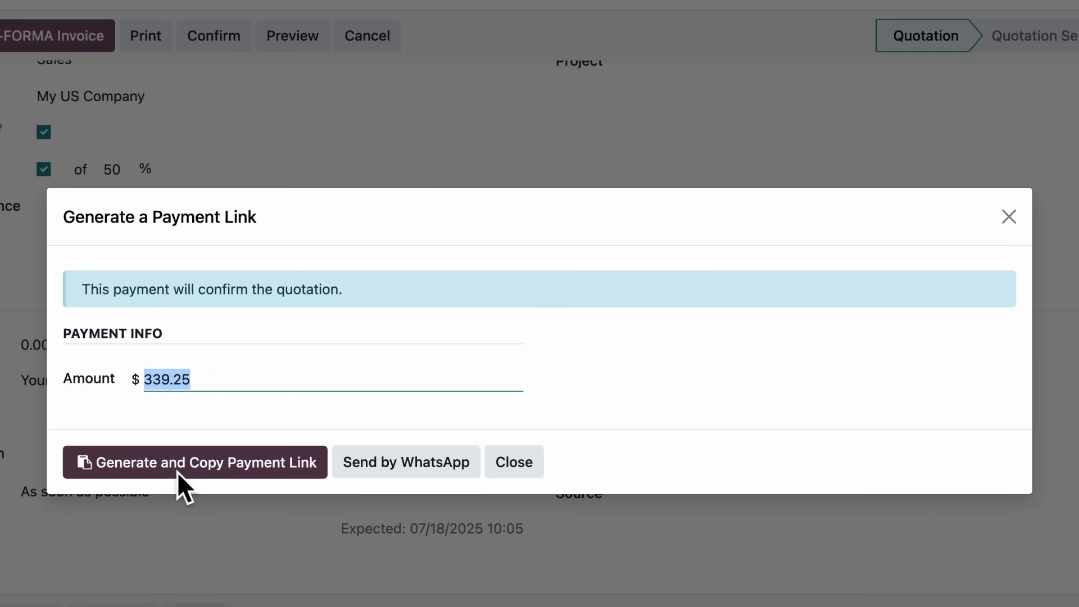
pyautogui.click(194, 463)
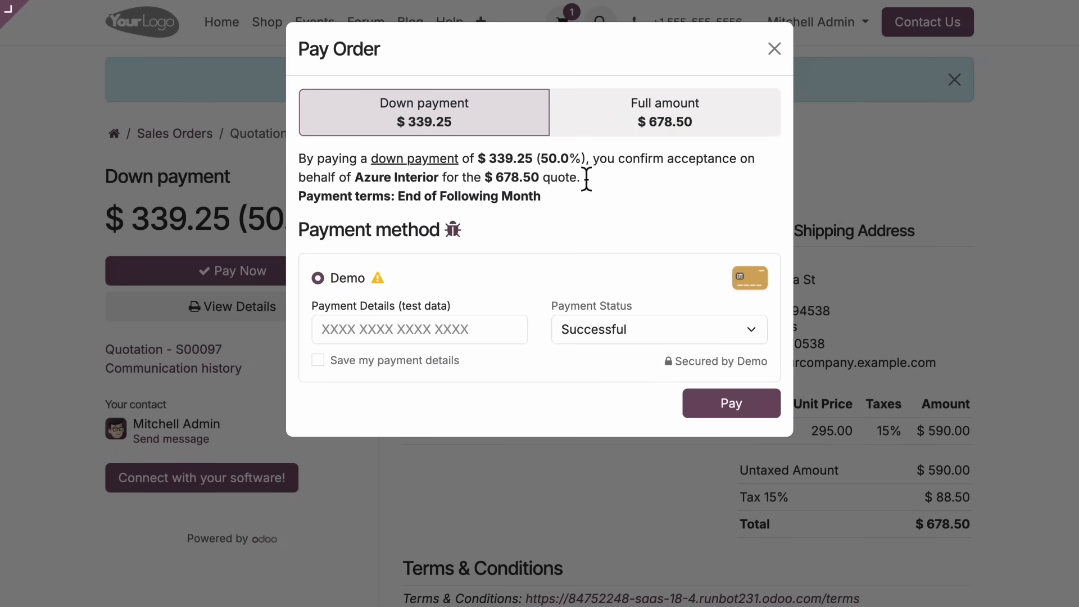
pyautogui.click(665, 111)
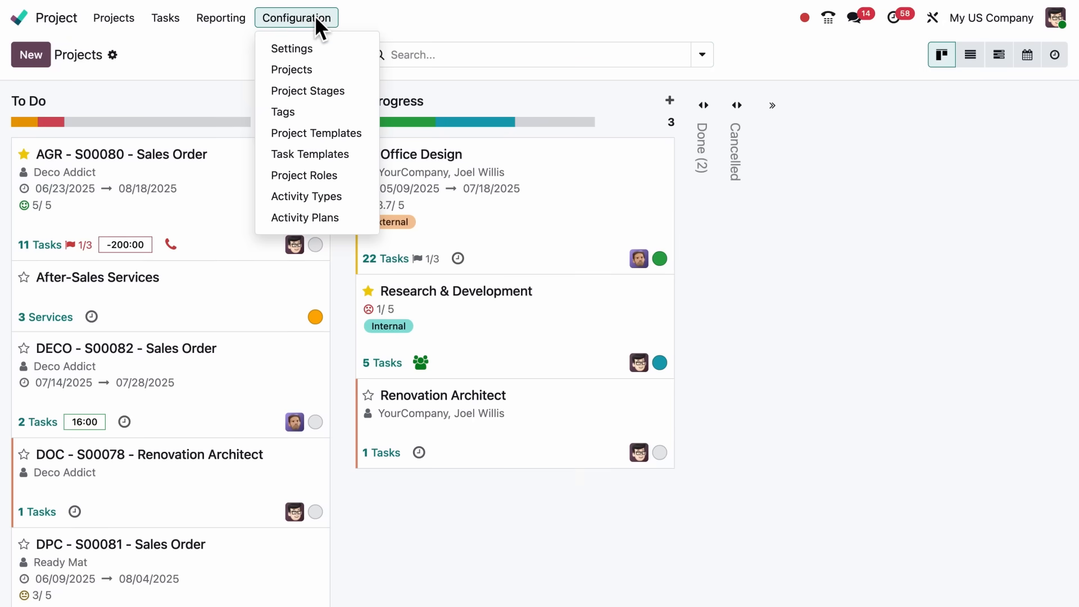
pyautogui.moveTo(316, 133)
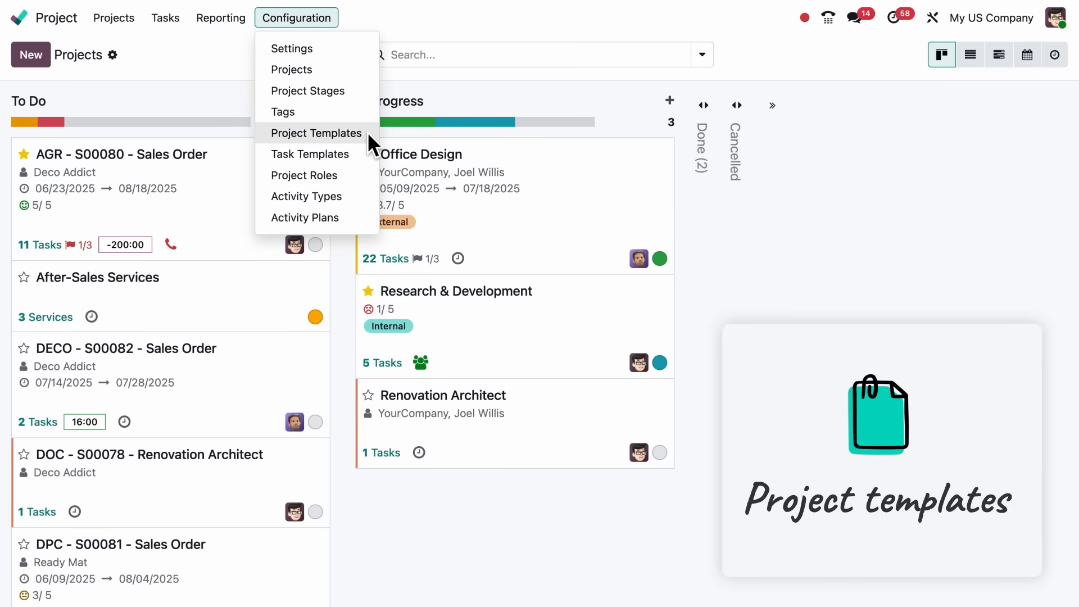
# - Check Assessment task roles, then create 'Mobile app development' from the Software development template
pyautogui.click(316, 133)
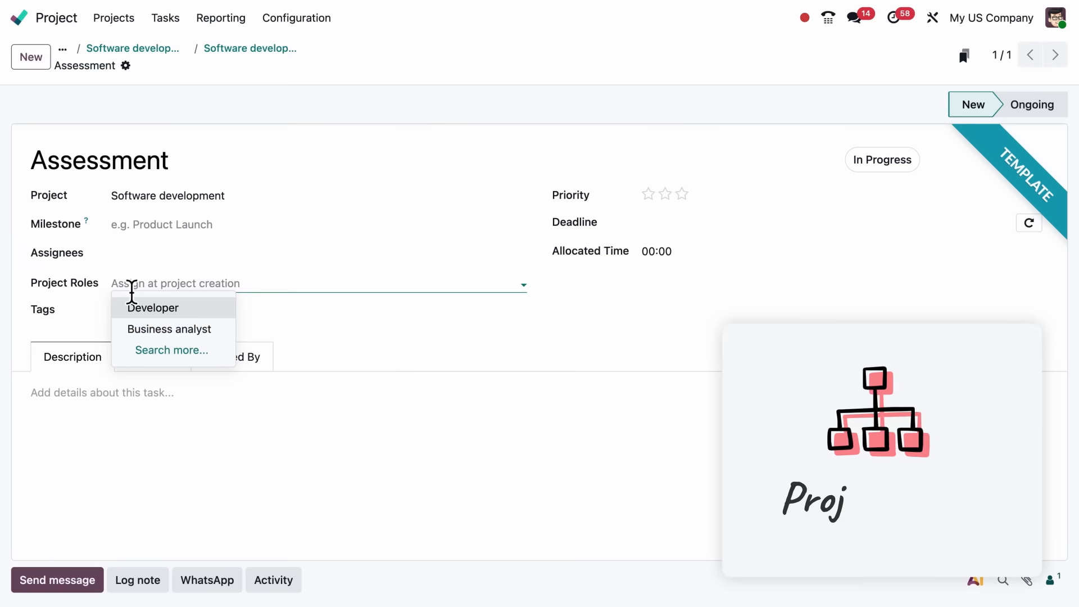
pyautogui.click(152, 308)
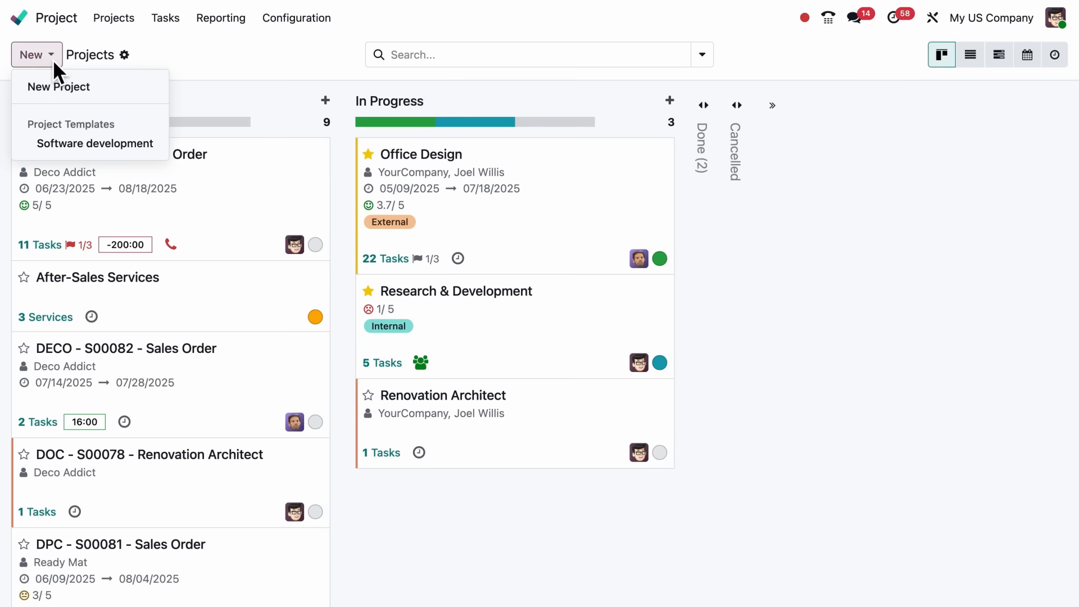
pyautogui.click(95, 143)
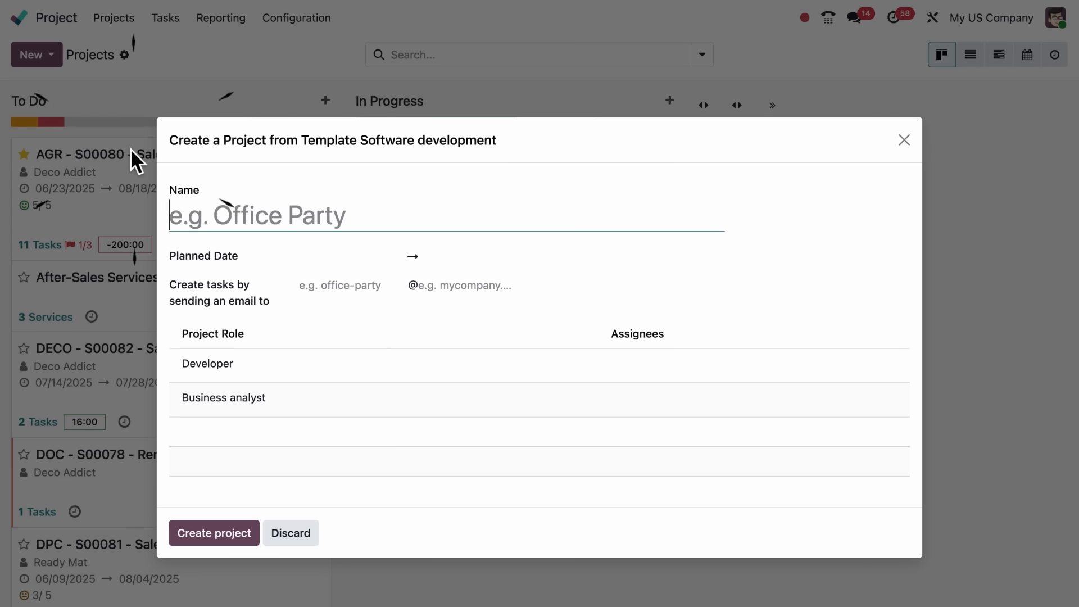
pyautogui.write('Mobile app development')
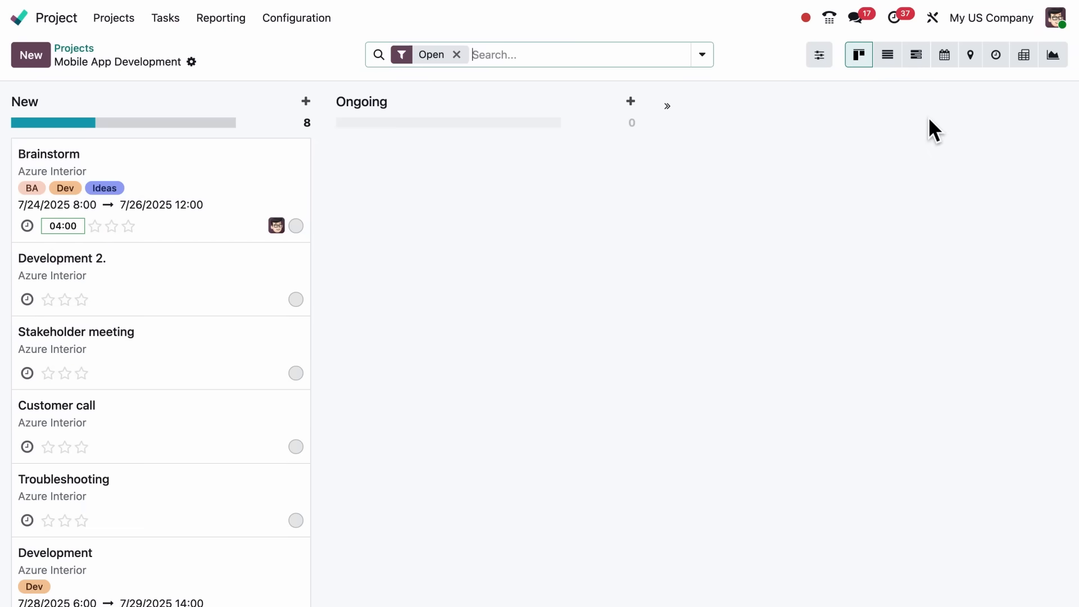
# - Drag Development 2. onto July 17 in Calendar view, then open the Gantt plan
pyautogui.click(944, 55)
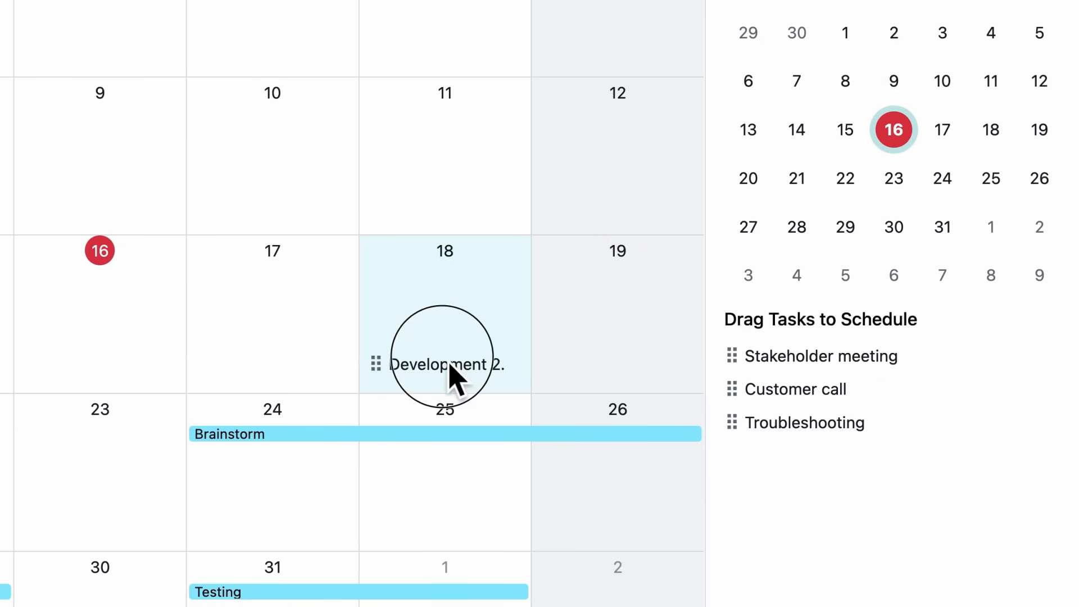
pyautogui.moveTo(445, 364); pyautogui.dragTo(273, 276)
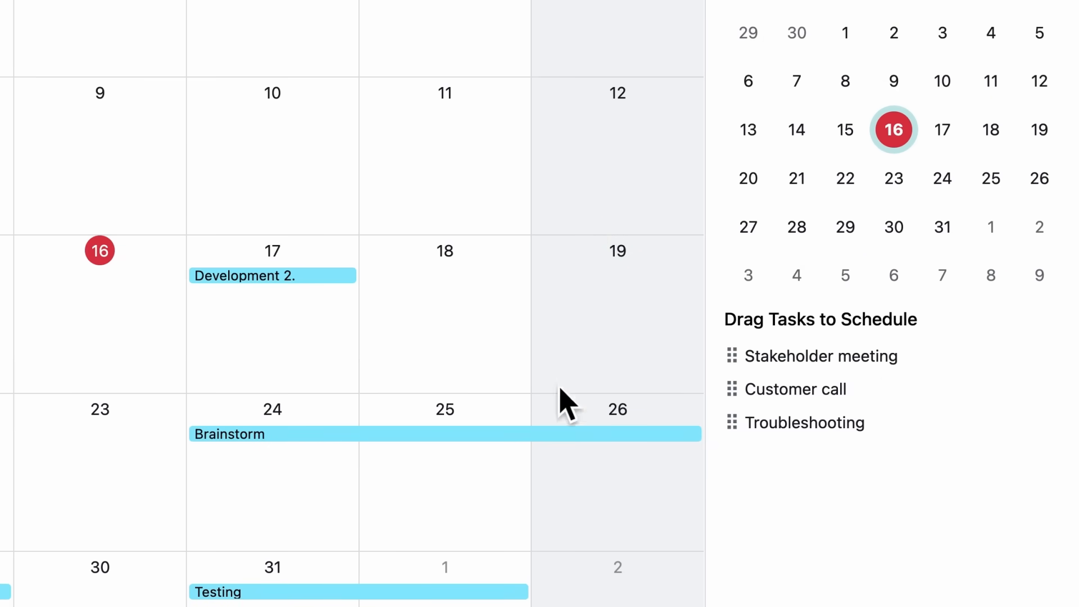
pyautogui.moveTo(795, 389); pyautogui.dragTo(273, 275)
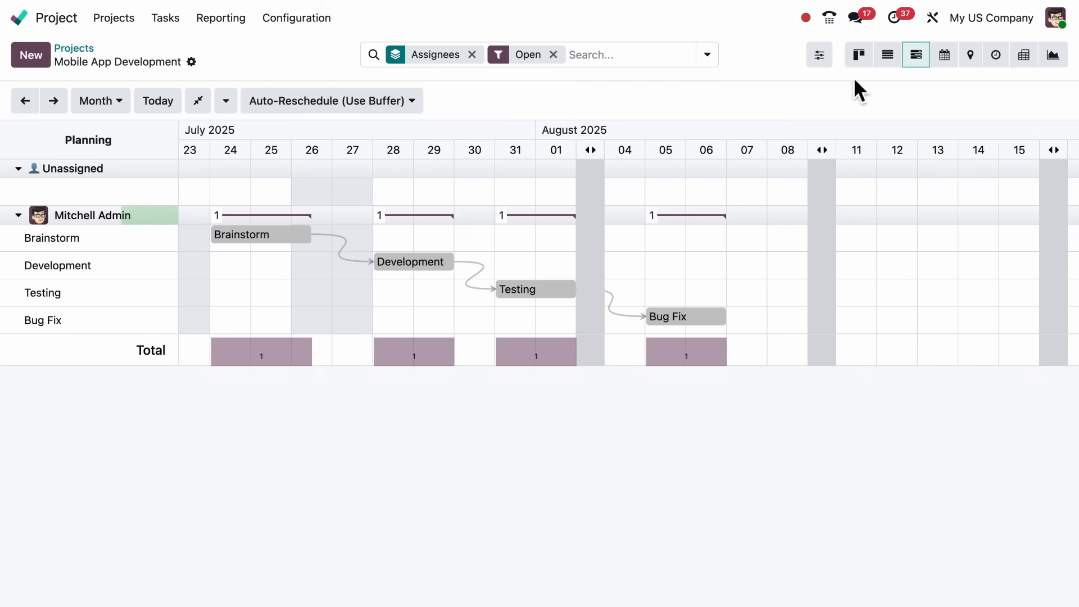
# - Auto-reschedule the dependent Mobile App Development tasks, then undo the rescheduling
pyautogui.click(330, 100)
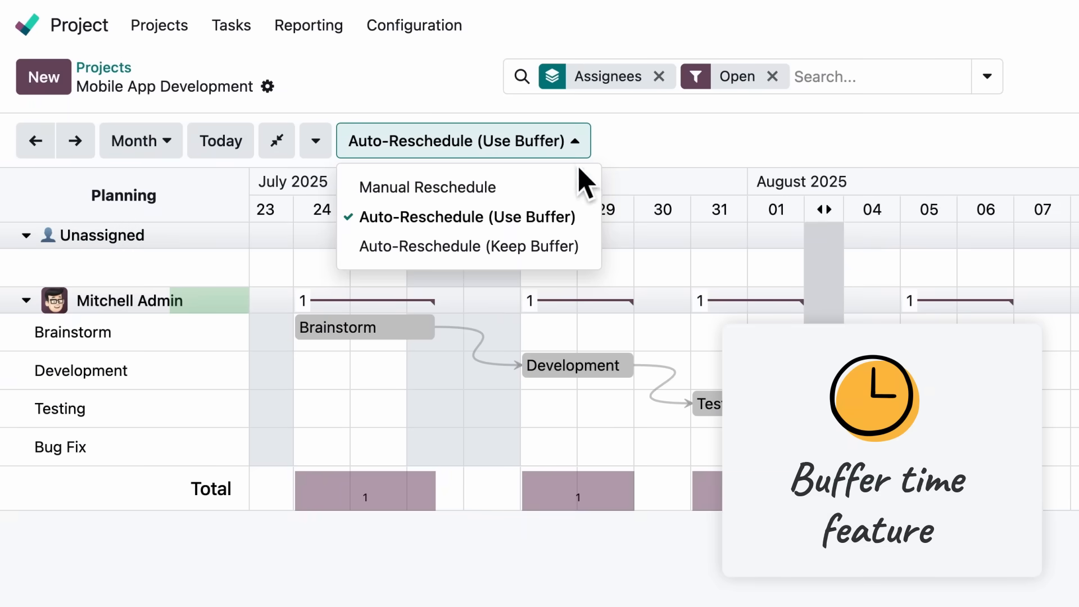
pyautogui.click(471, 247)
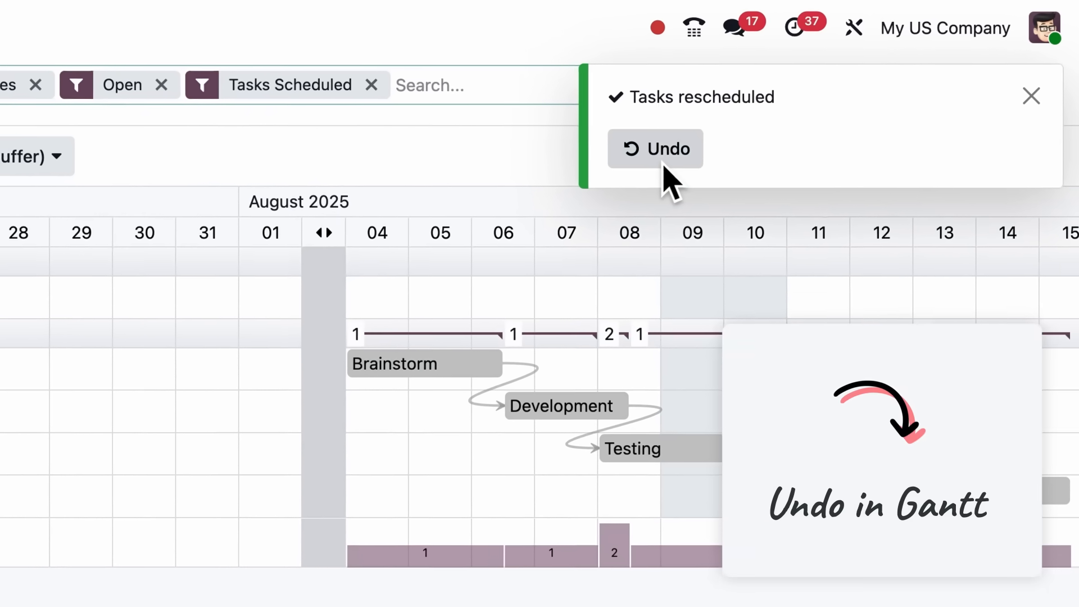
pyautogui.click(656, 148)
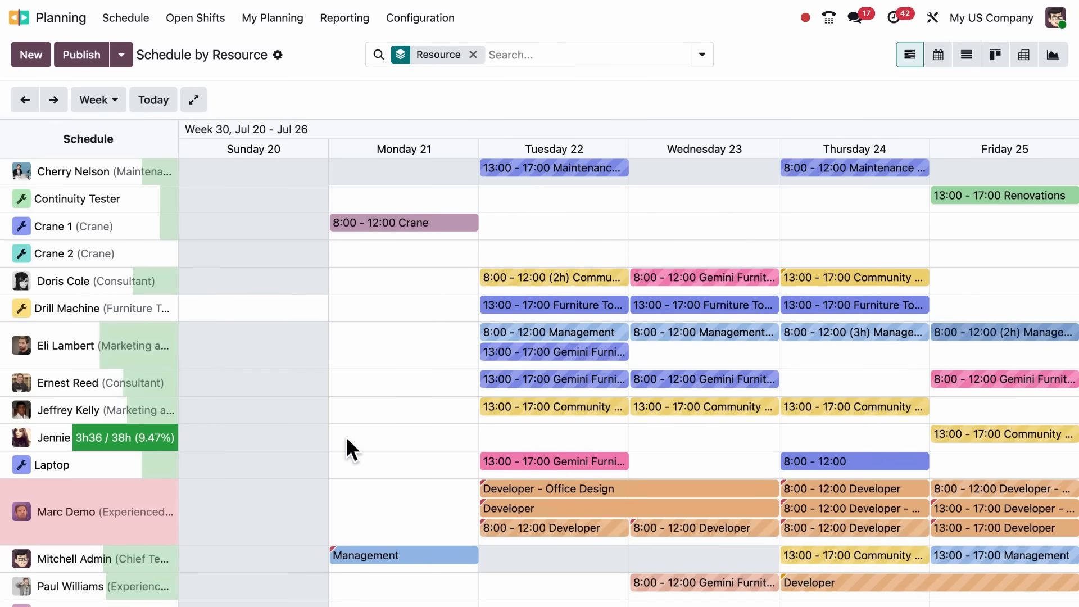
# - Save a Monday 21 shift from the 8 - 12 Community Manager template, then add a resource
pyautogui.click(404, 451)
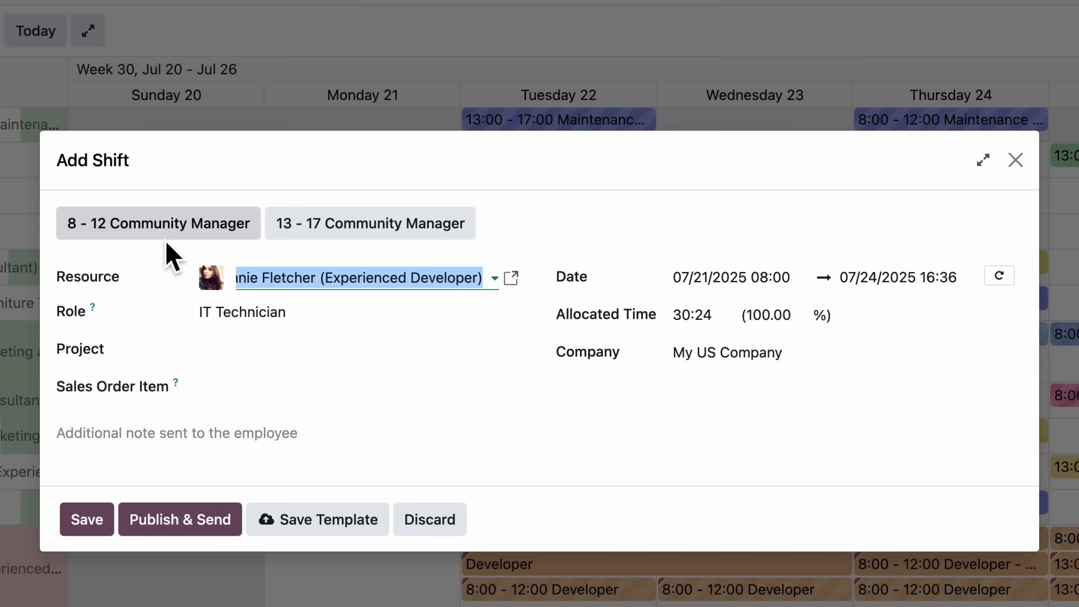
pyautogui.click(159, 223)
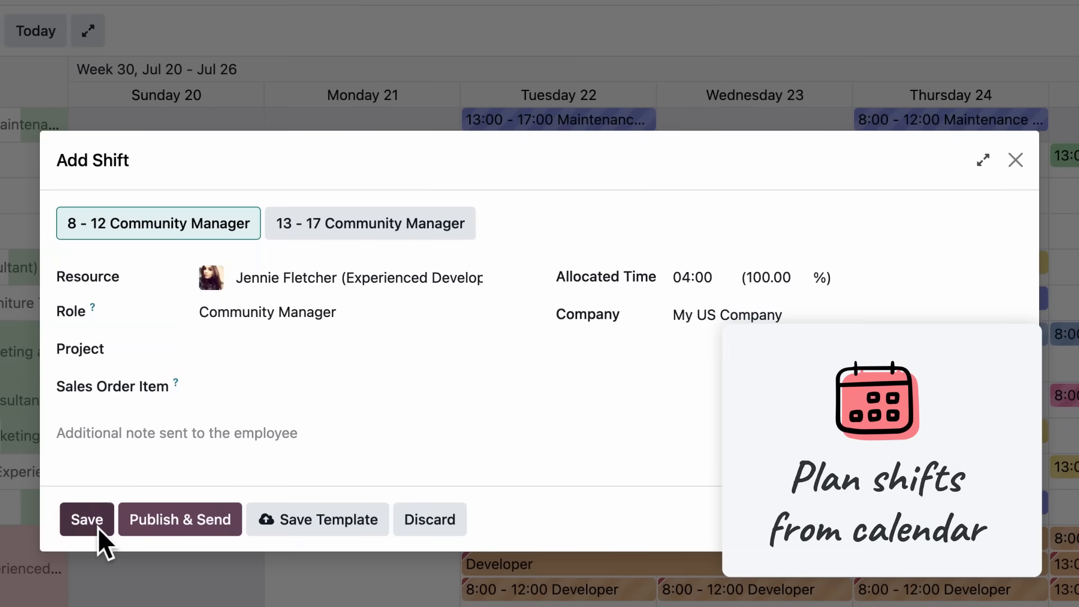
pyautogui.click(86, 520)
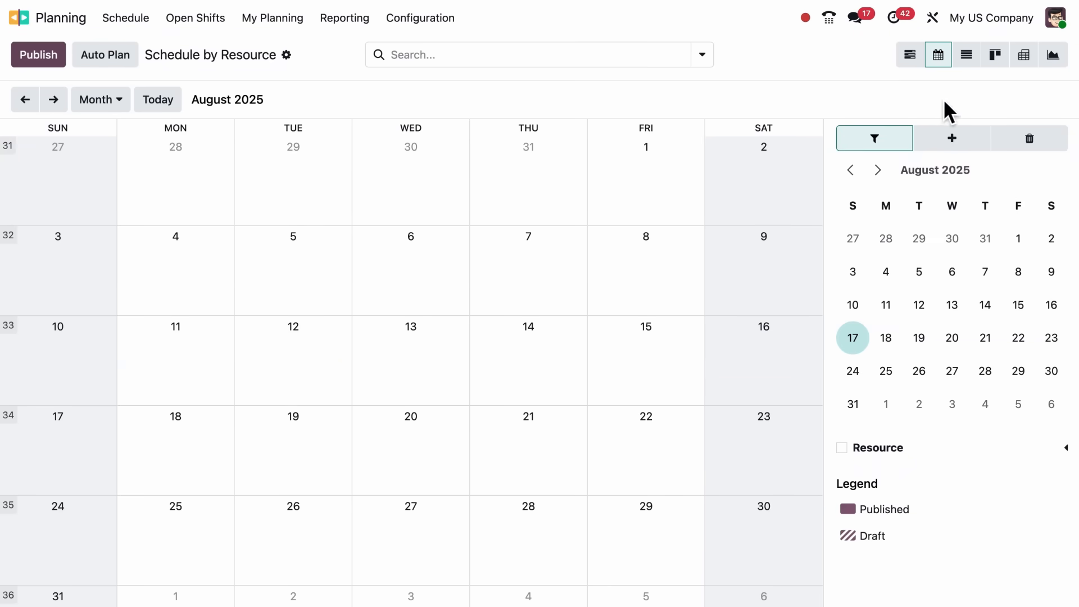
pyautogui.click(952, 139)
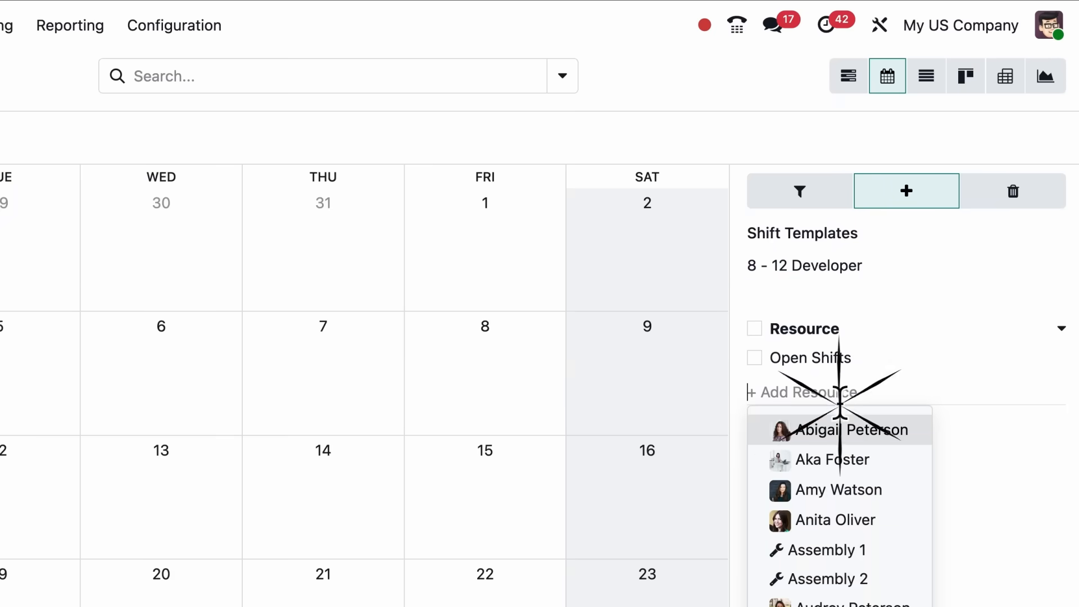
pyautogui.click(833, 460)
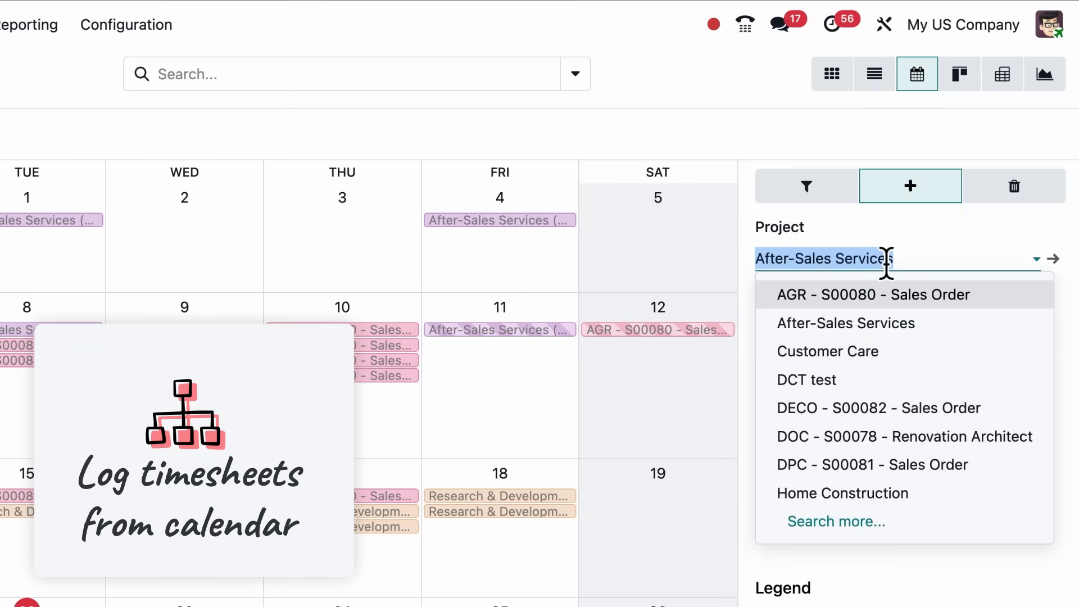
# - Log time on the Home Construction project described as 'Working on foundations'
pyautogui.click(842, 494)
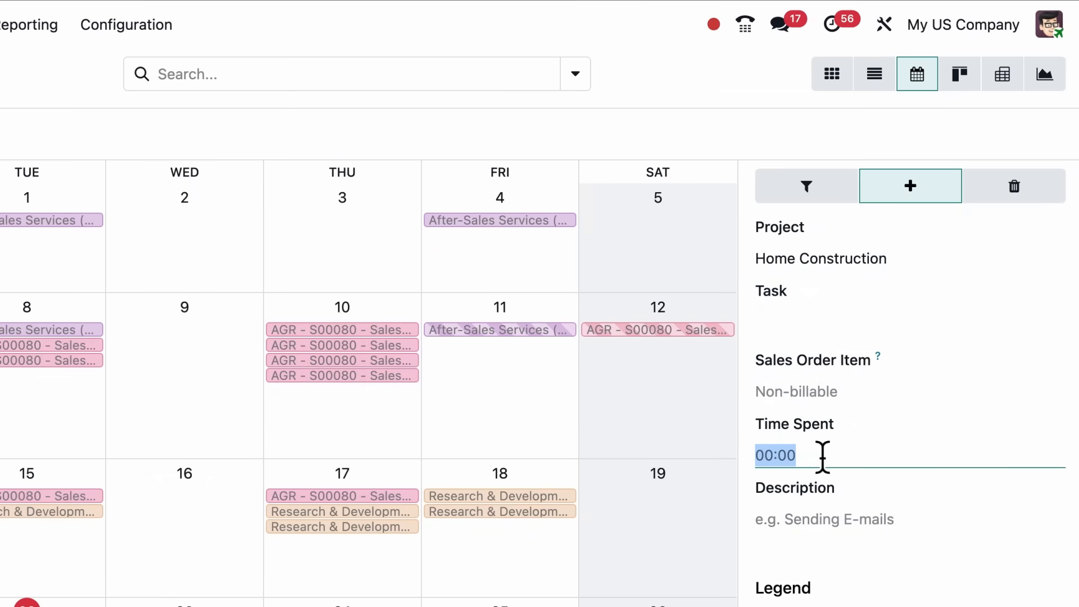
pyautogui.write('Working on foundations')
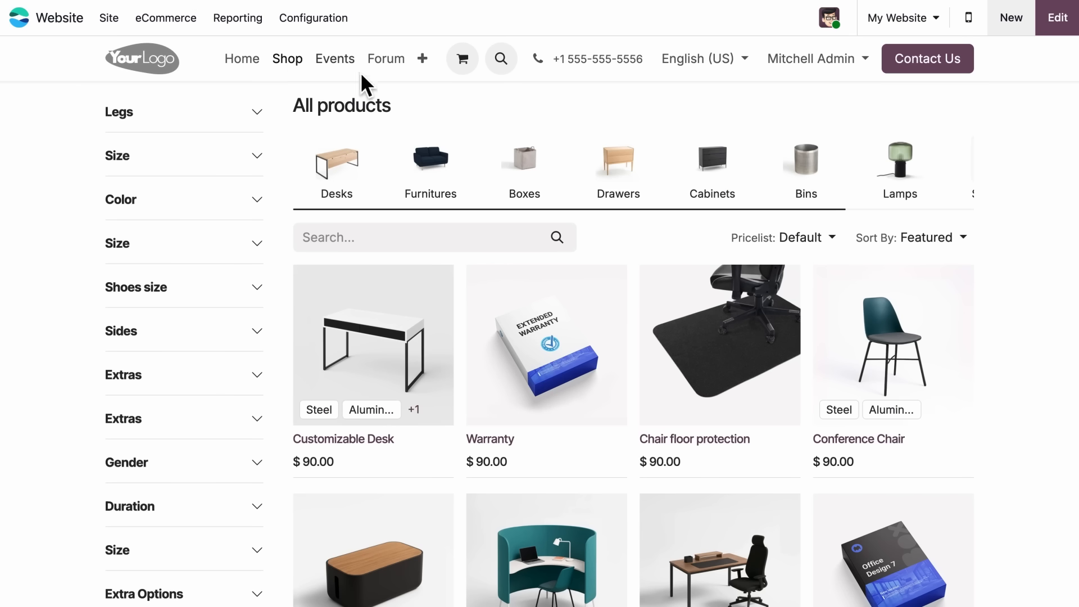
# - Show the shop's product categories as large tiles and go to the Customizable Desk
pyautogui.click(1056, 16)
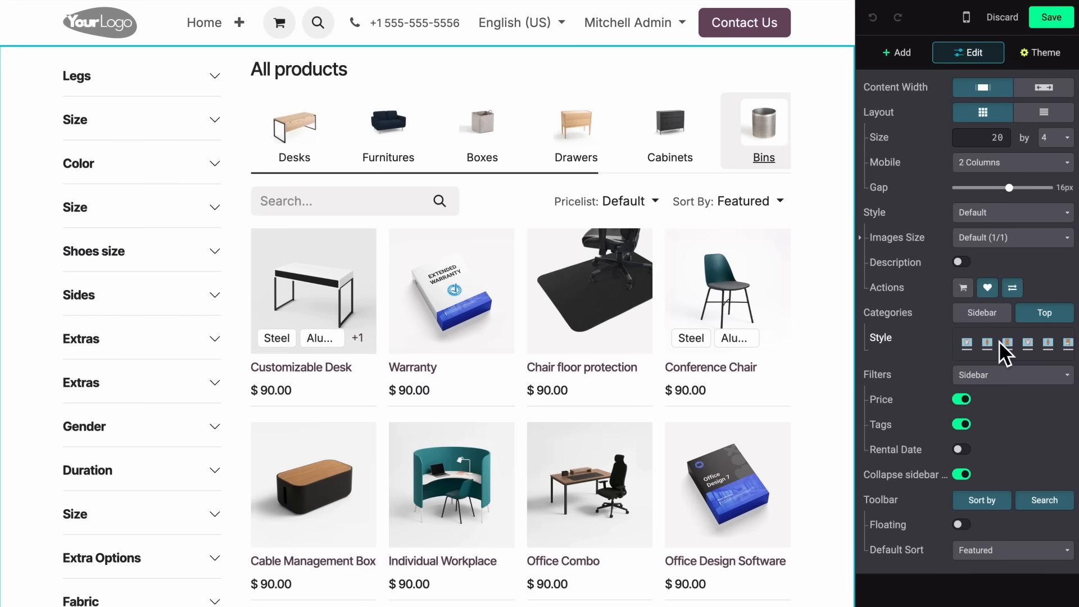
pyautogui.click(1010, 343)
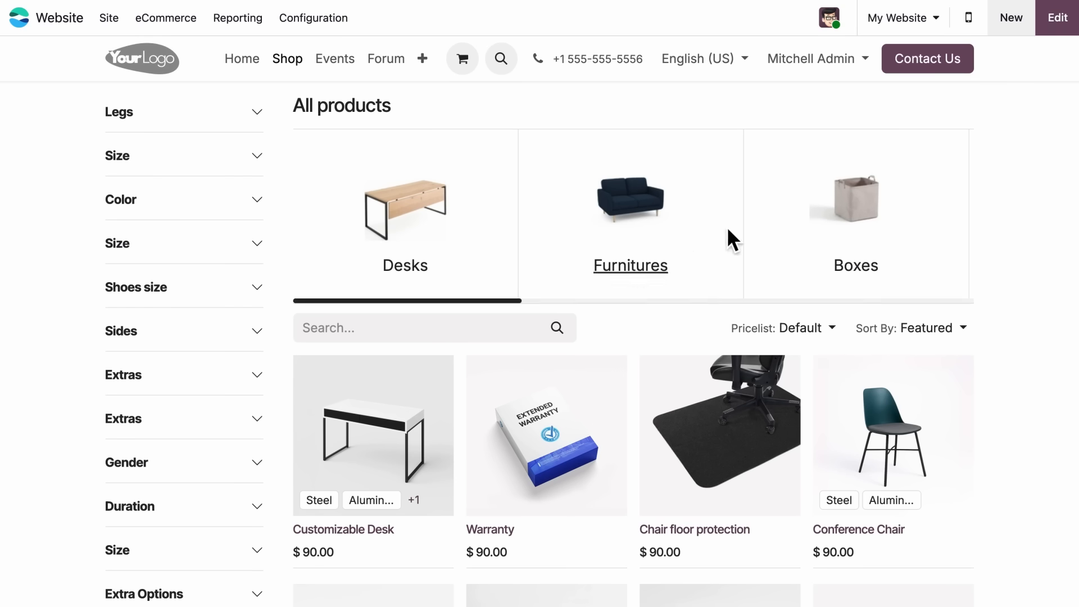
pyautogui.click(372, 500)
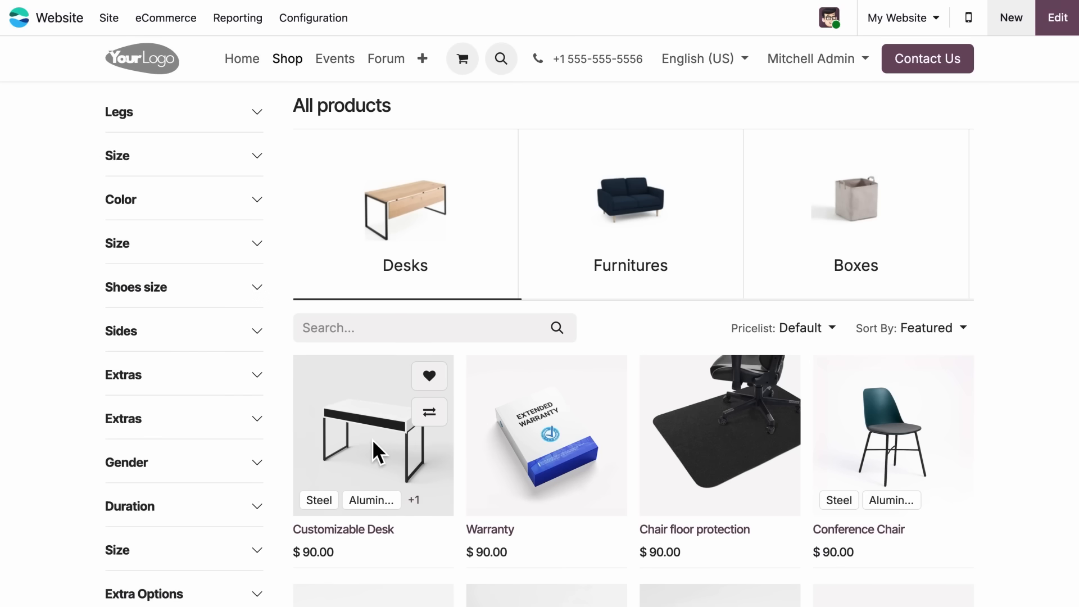
pyautogui.click(373, 439)
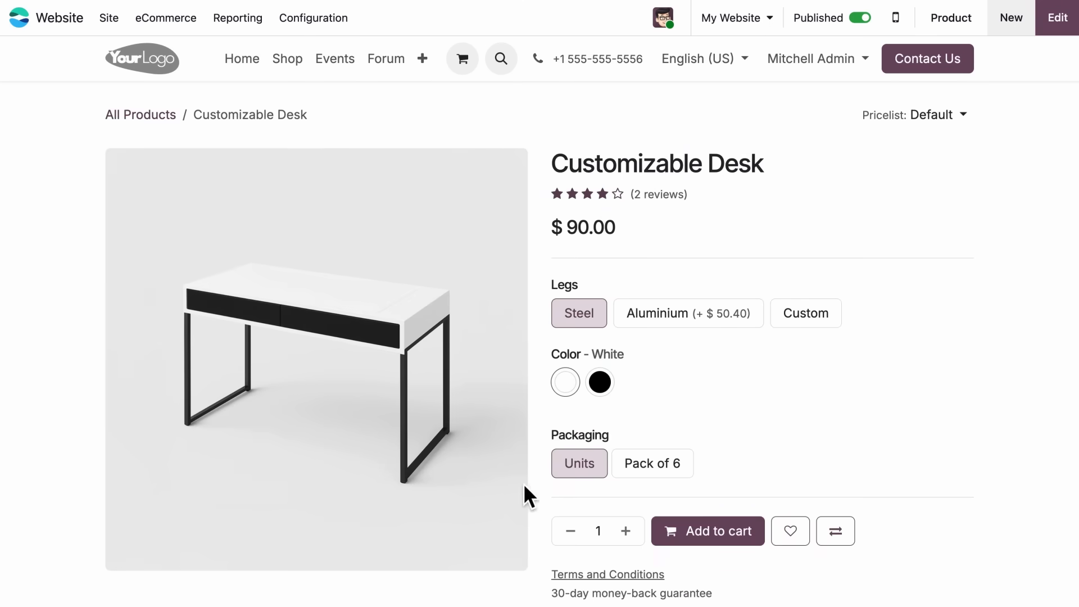
# - Select the Pack of 6 packaging and set the product page's Purchase Style to Boxed
pyautogui.click(652, 463)
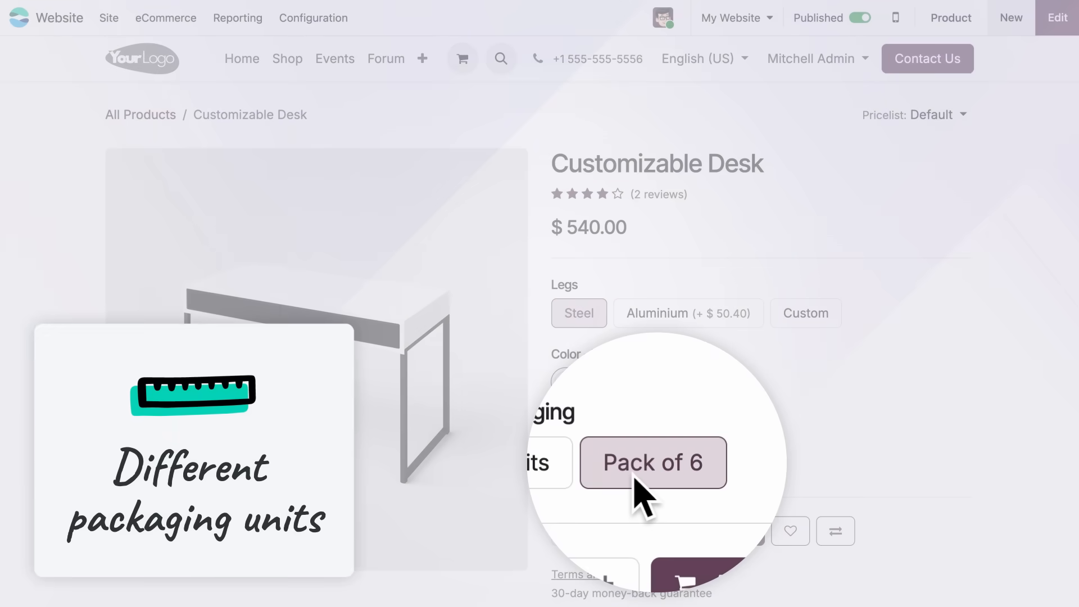
pyautogui.click(1056, 18)
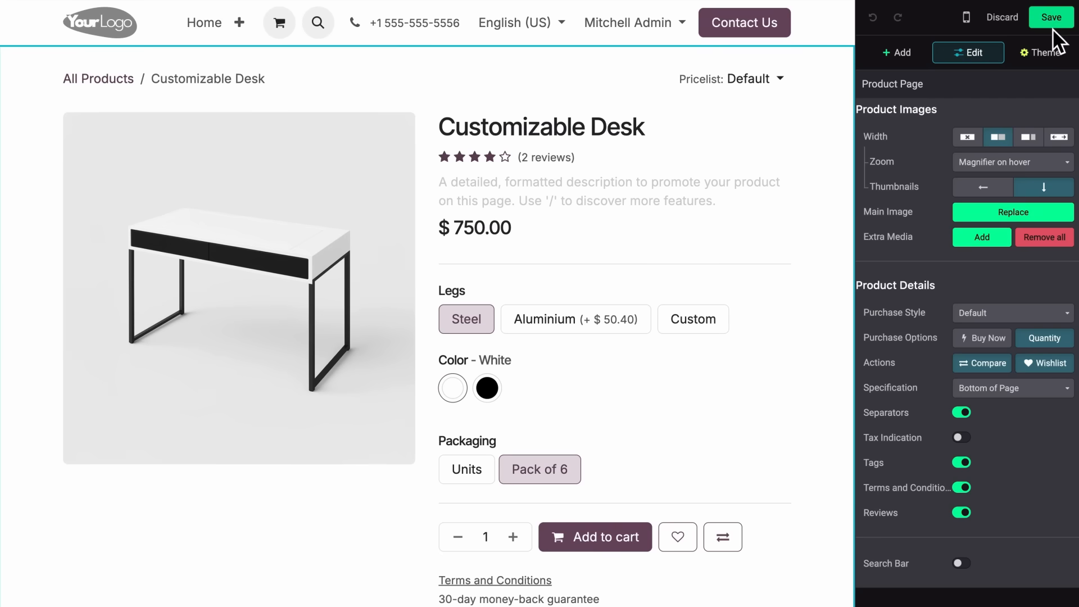
pyautogui.click(1013, 313)
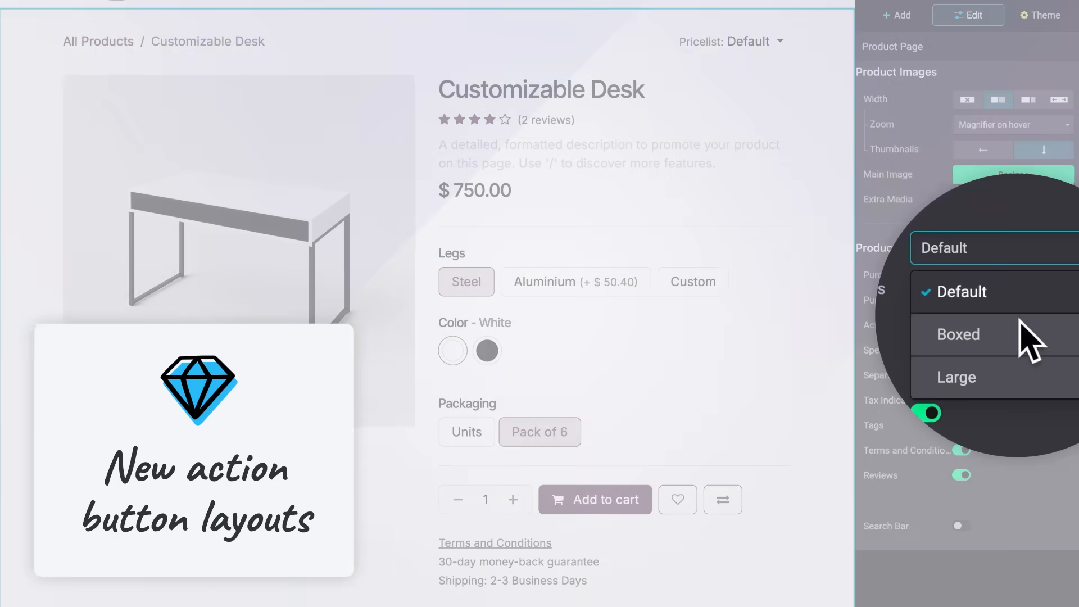
pyautogui.click(958, 335)
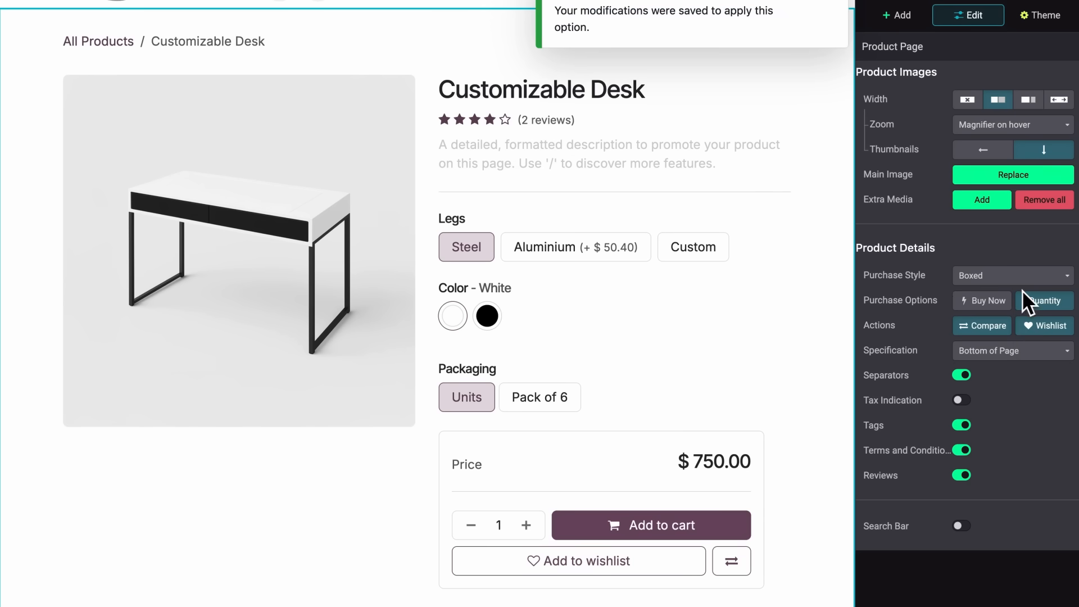
pyautogui.click(1013, 276)
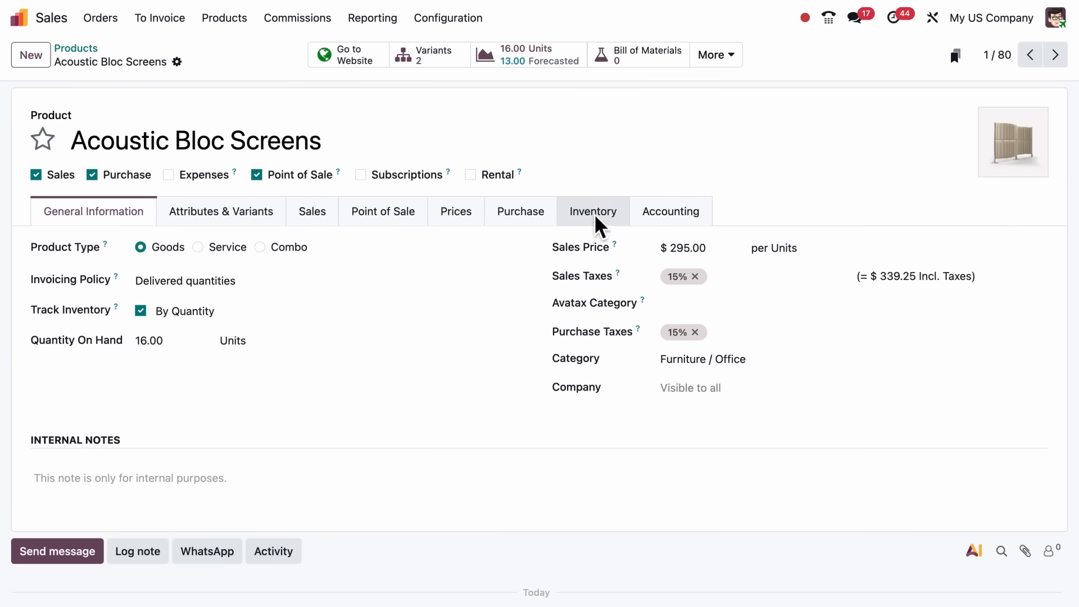
# - View the Acoustic Bloc Screens product's Inventory tab
pyautogui.click(593, 212)
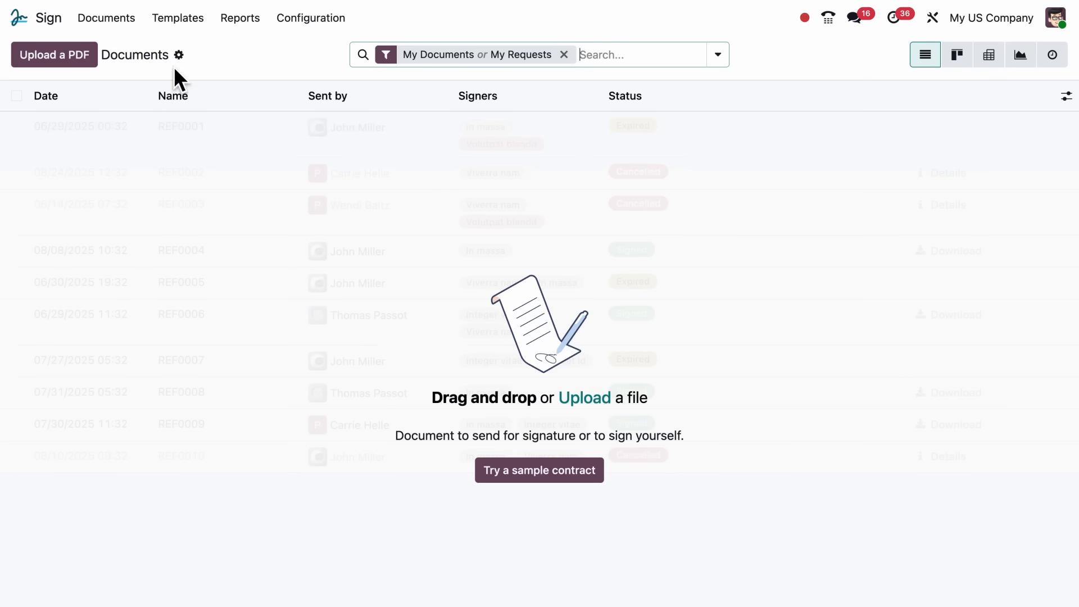
# - Import Employee Non-disclosure Agreement.pdf from Documents and share it with a link valid until 09/14/2025
pyautogui.click(179, 55)
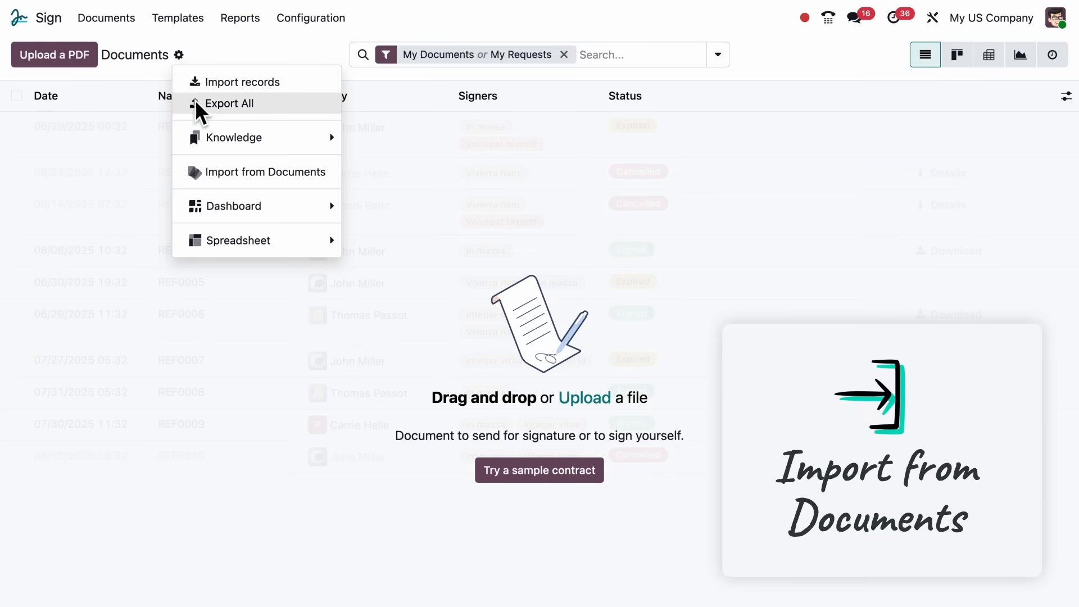
pyautogui.click(268, 172)
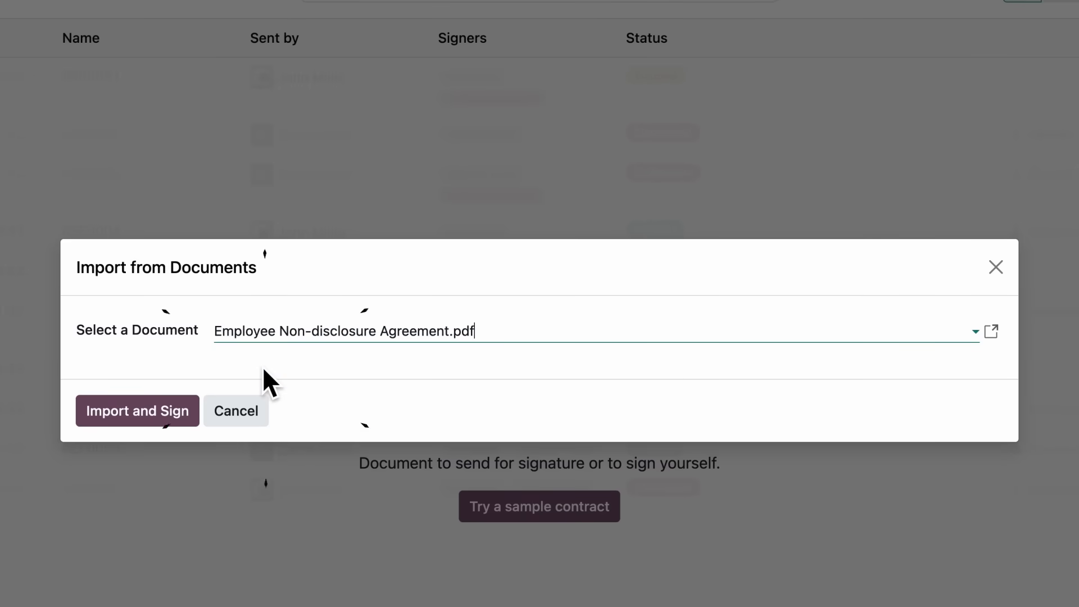
pyautogui.click(137, 411)
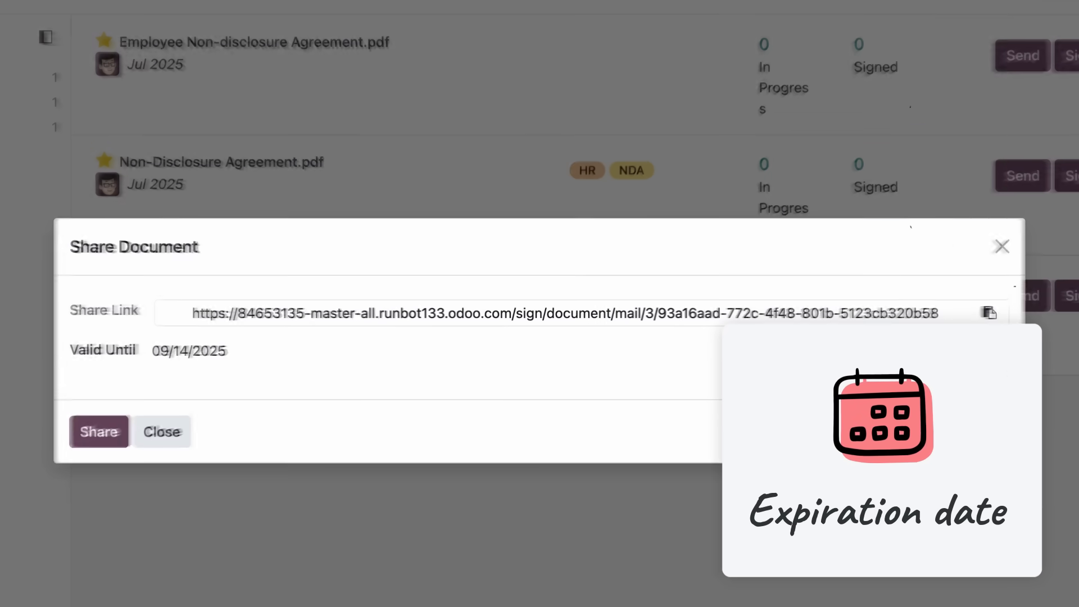
pyautogui.click(189, 350)
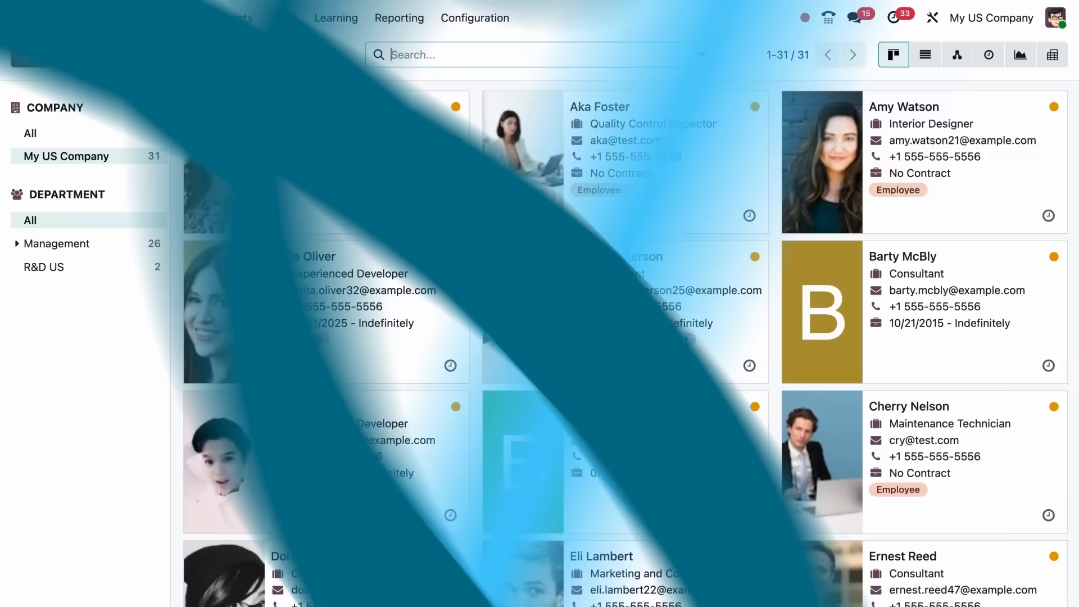
pyautogui.click(604, 556)
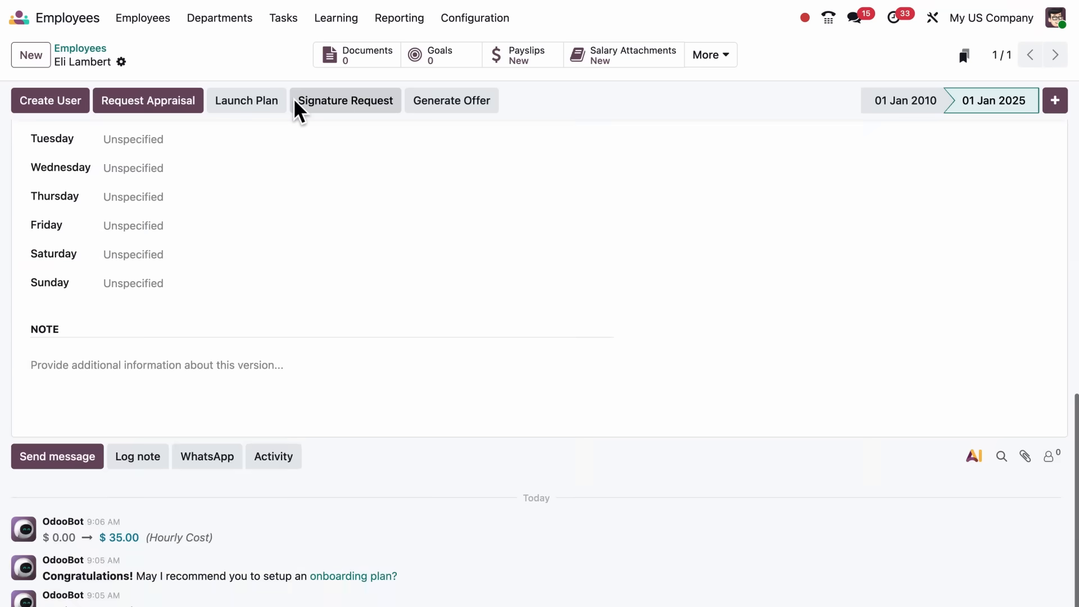
pyautogui.click(57, 457)
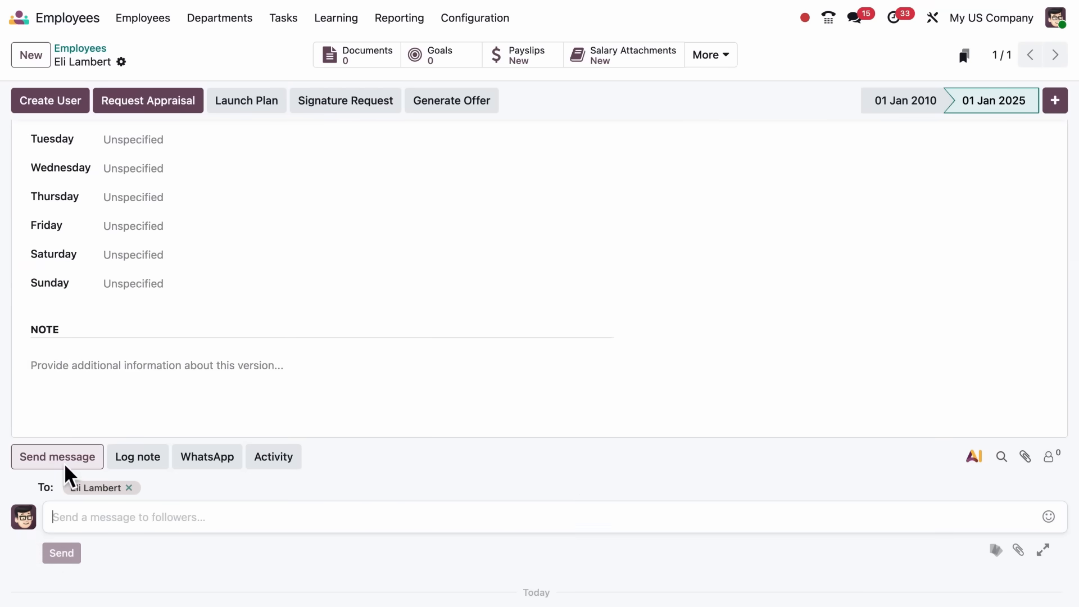
pyautogui.write('Hi, could you please sign this')
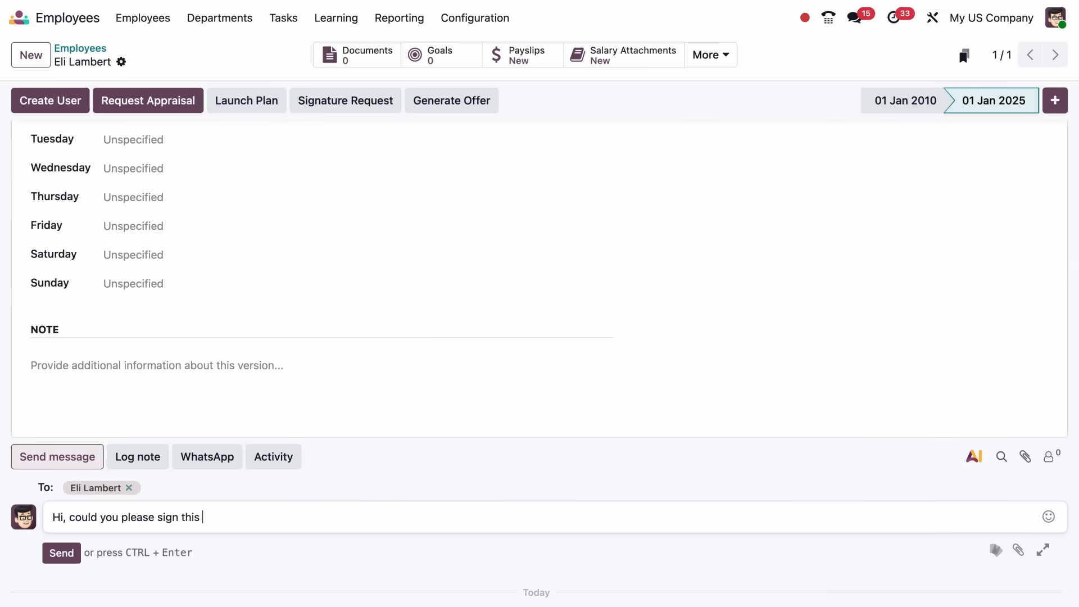
pyautogui.click(1019, 549)
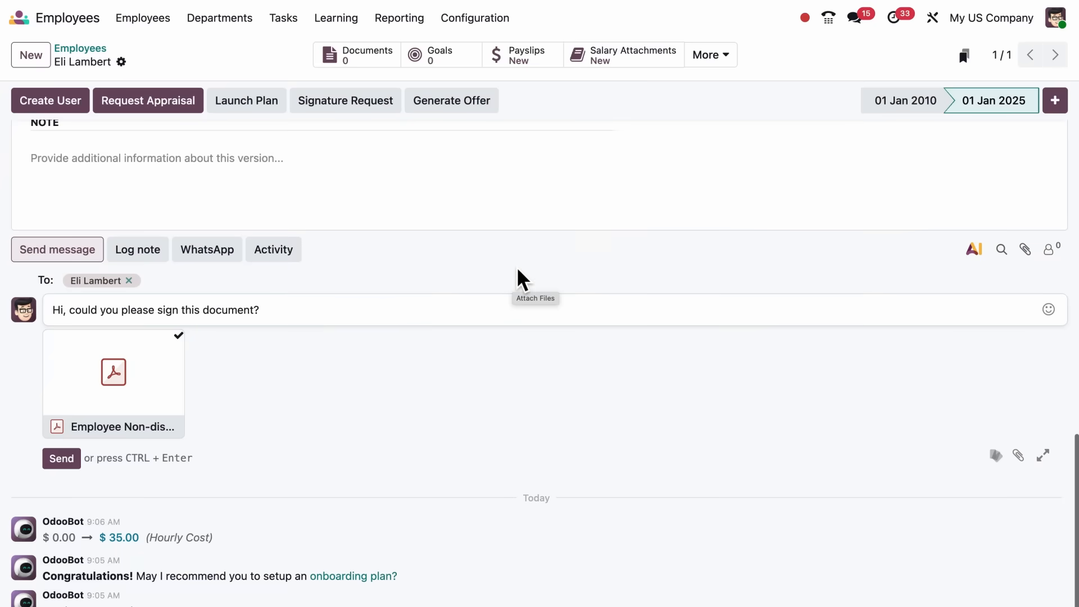
pyautogui.click(61, 458)
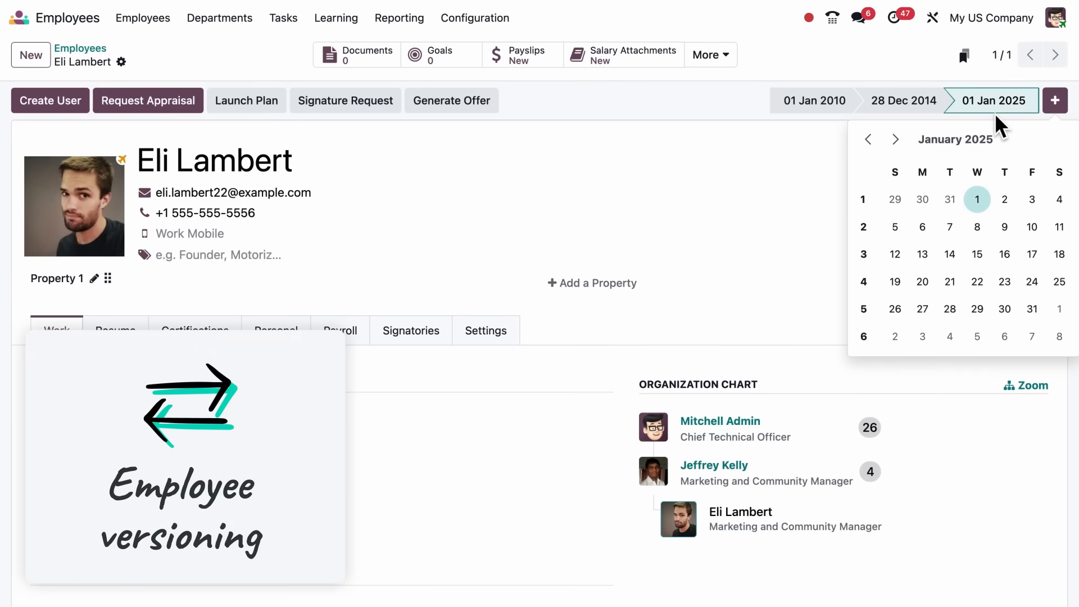
pyautogui.click(813, 101)
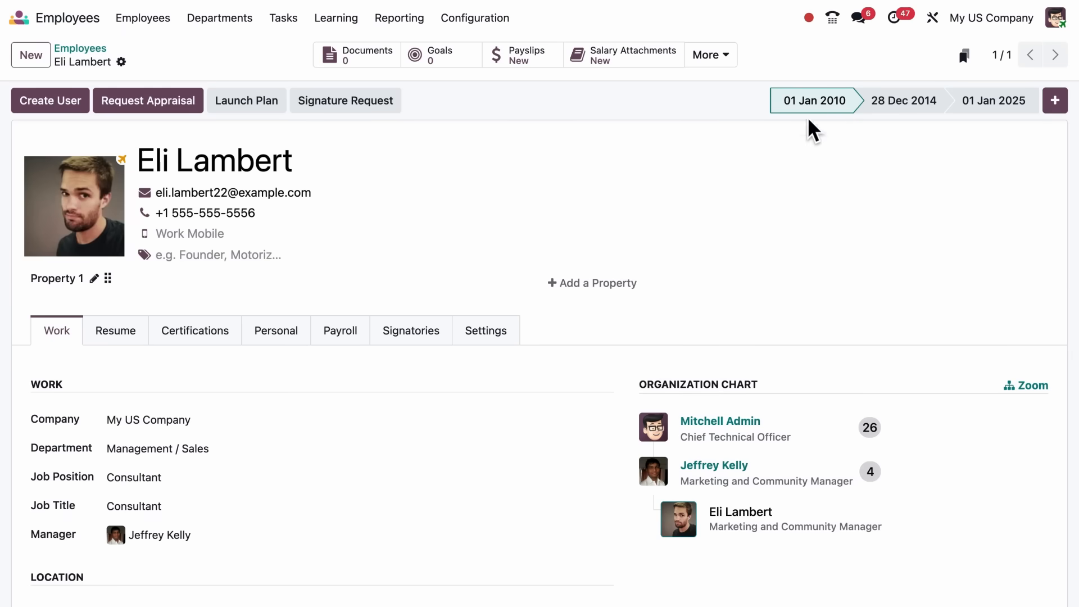
pyautogui.click(194, 330)
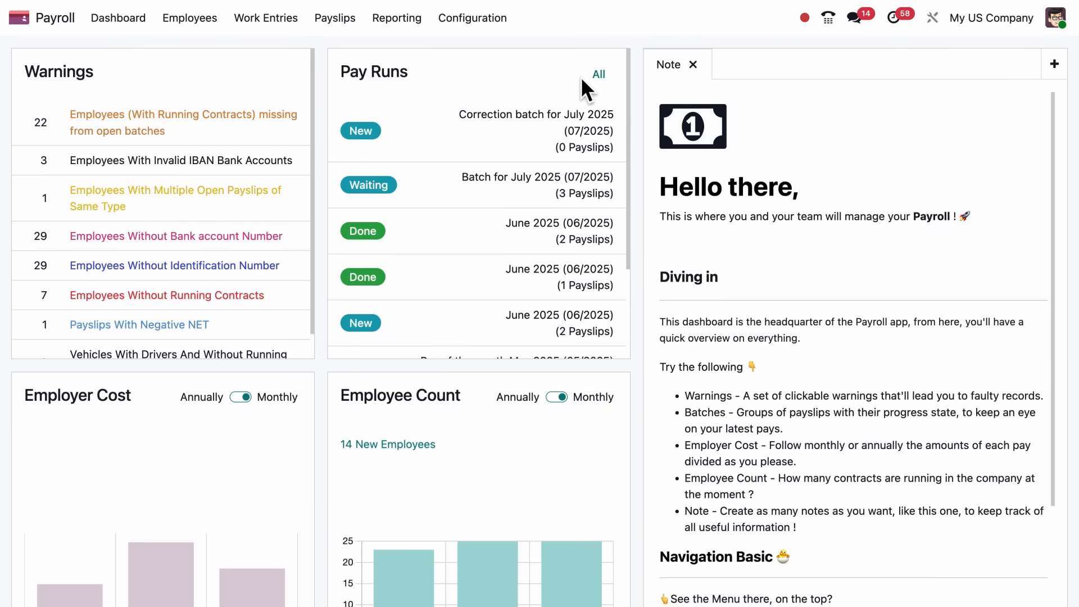
# - List all pay runs and compute the June 2025 batch
pyautogui.click(598, 73)
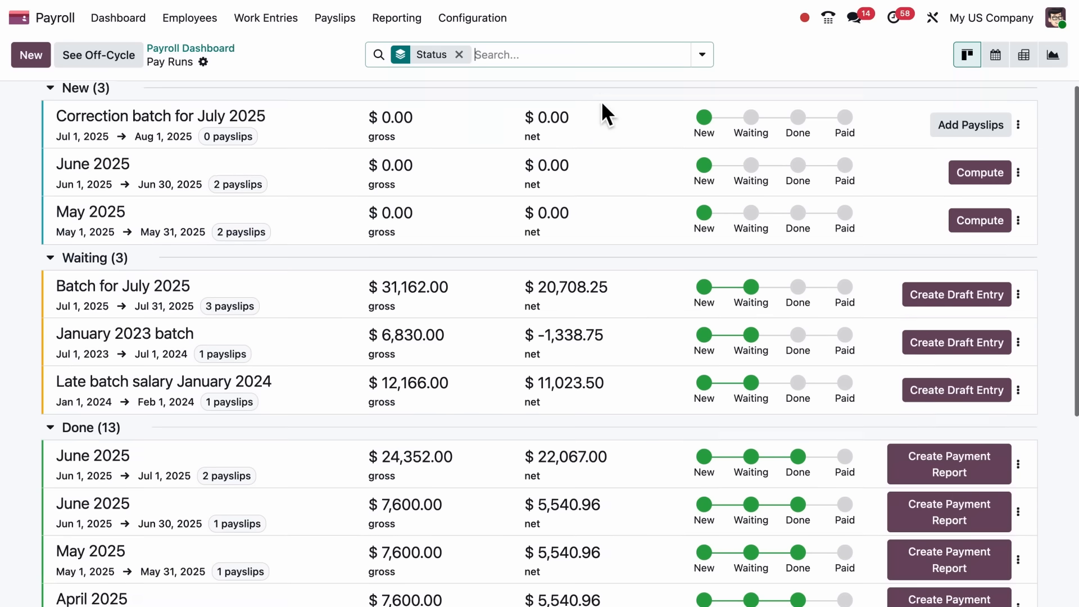
pyautogui.scroll(-3)
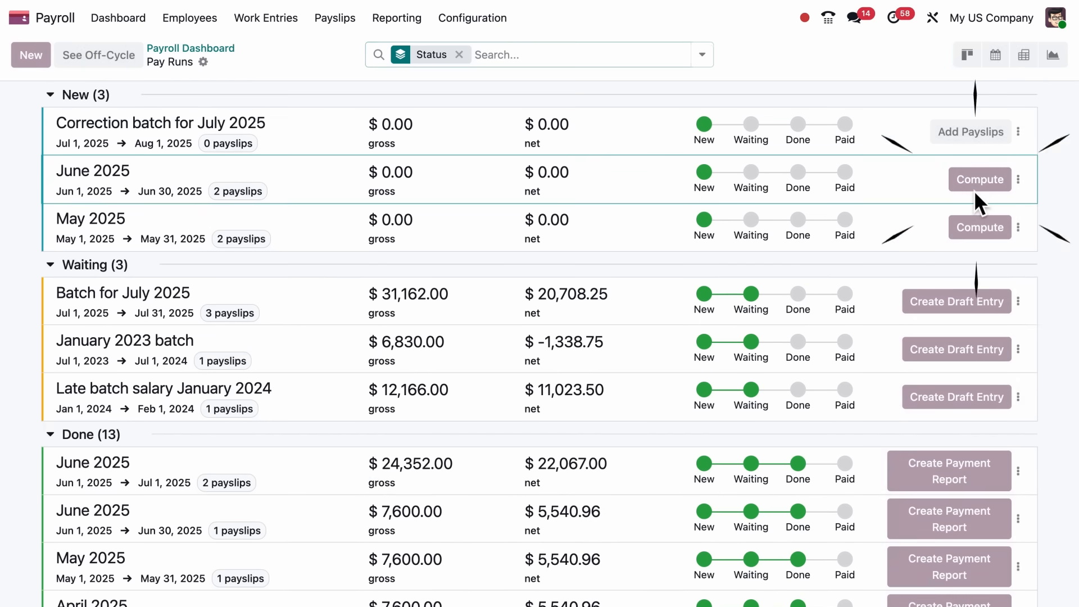
pyautogui.click(980, 179)
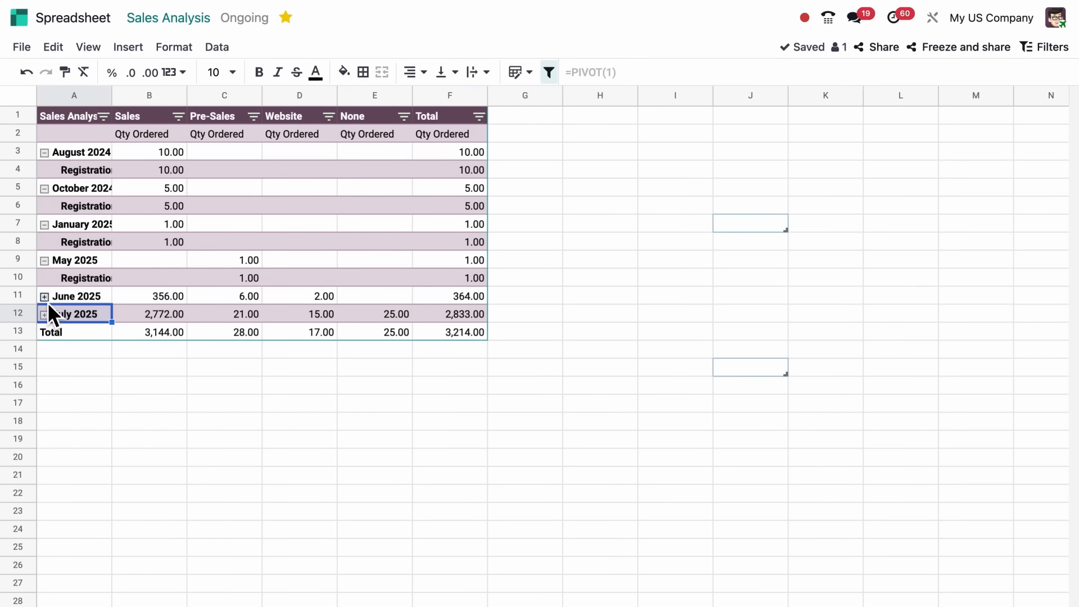
# - Expand June 2025, filter the Total column by criterion, and pin the Filters panel
pyautogui.click(44, 296)
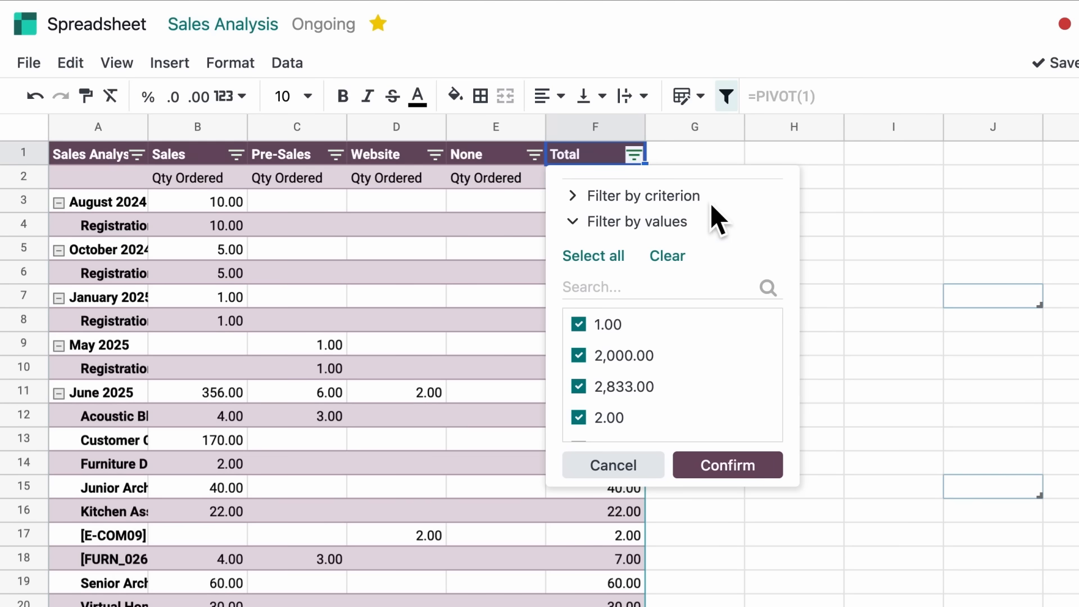
pyautogui.click(643, 196)
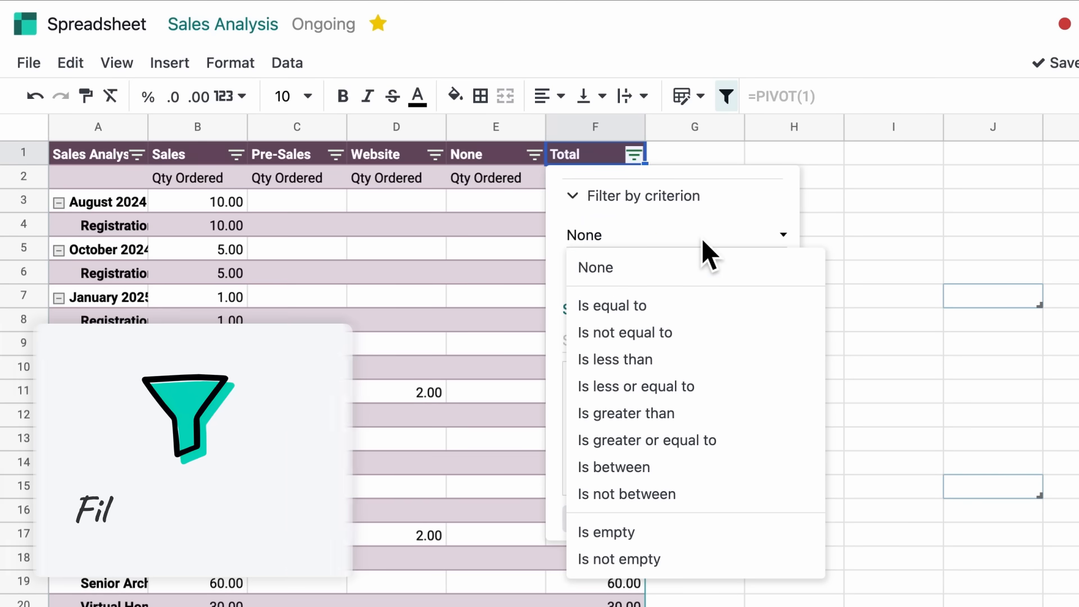
pyautogui.moveTo(702, 376)
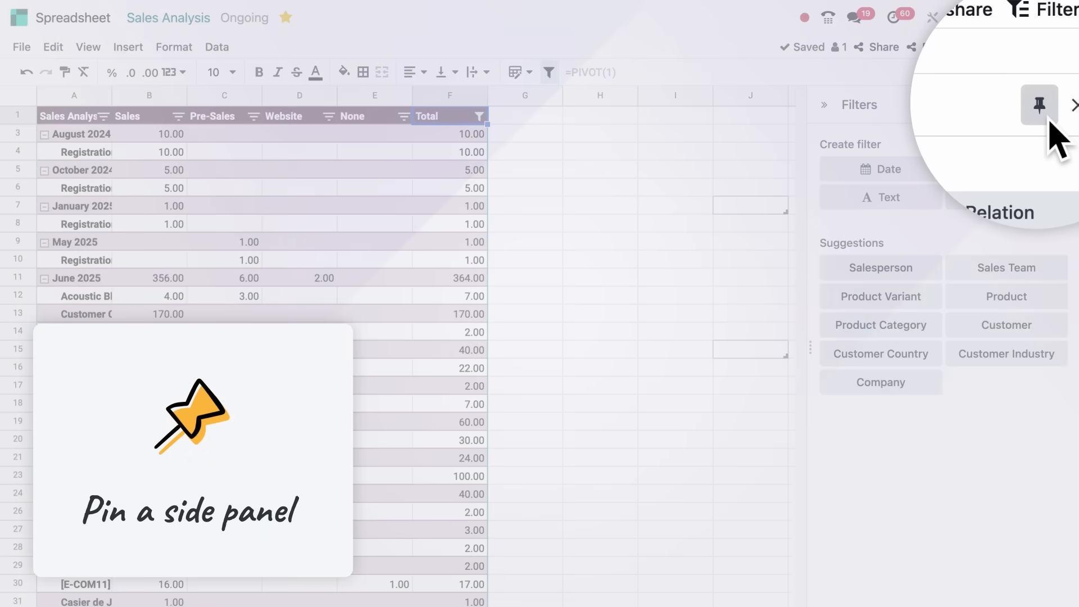
pyautogui.click(1039, 105)
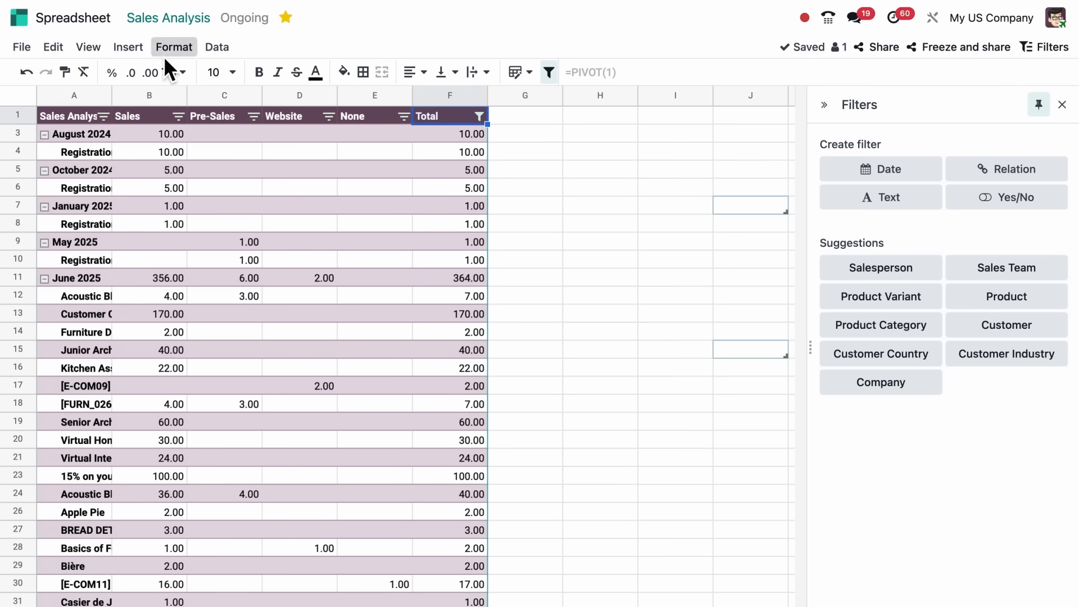
pyautogui.click(128, 47)
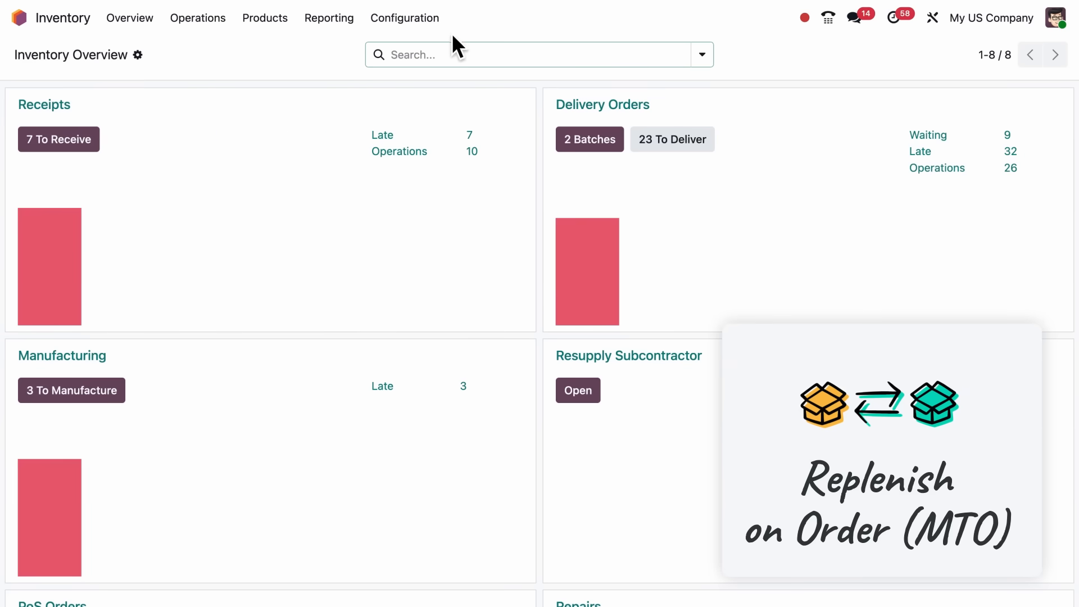
# - Create and confirm an Azure Interior quotation for two Cabinets with Doors
pyautogui.click(405, 18)
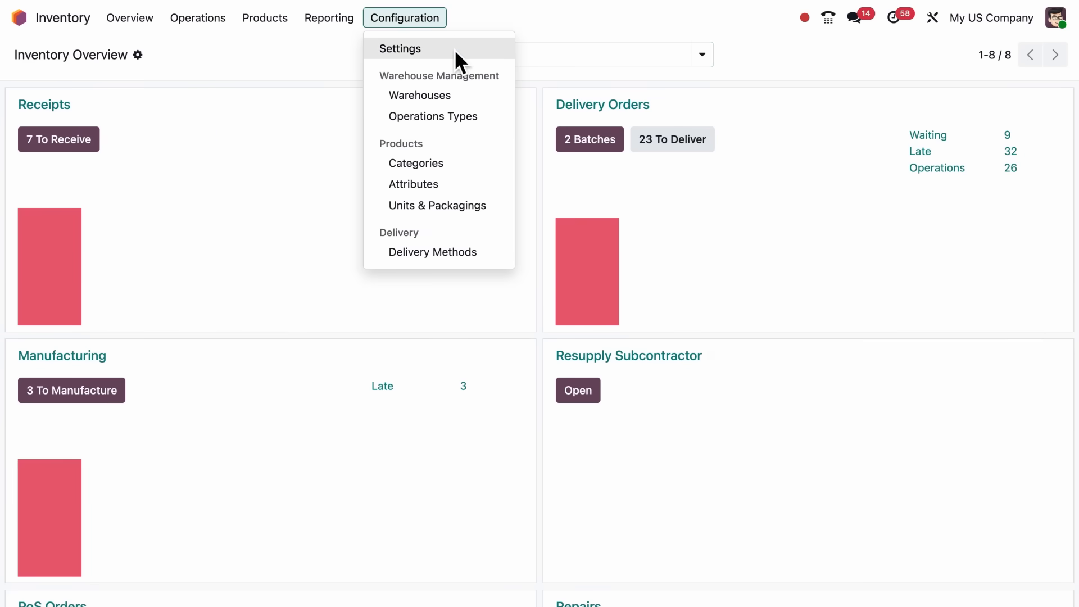
pyautogui.click(400, 49)
pyautogui.write('/ sale')
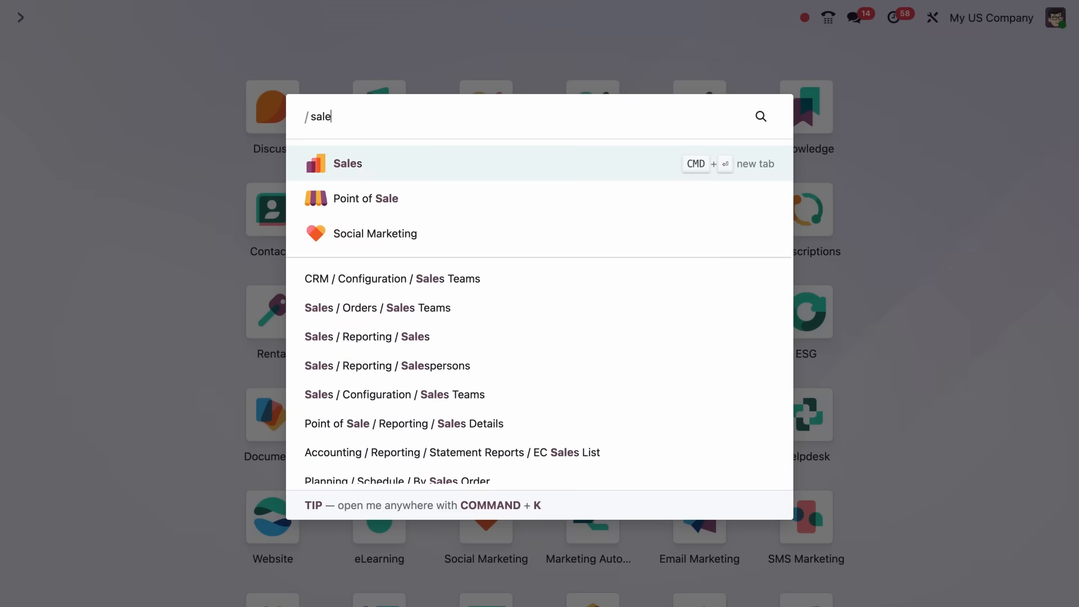
pyautogui.click(348, 164)
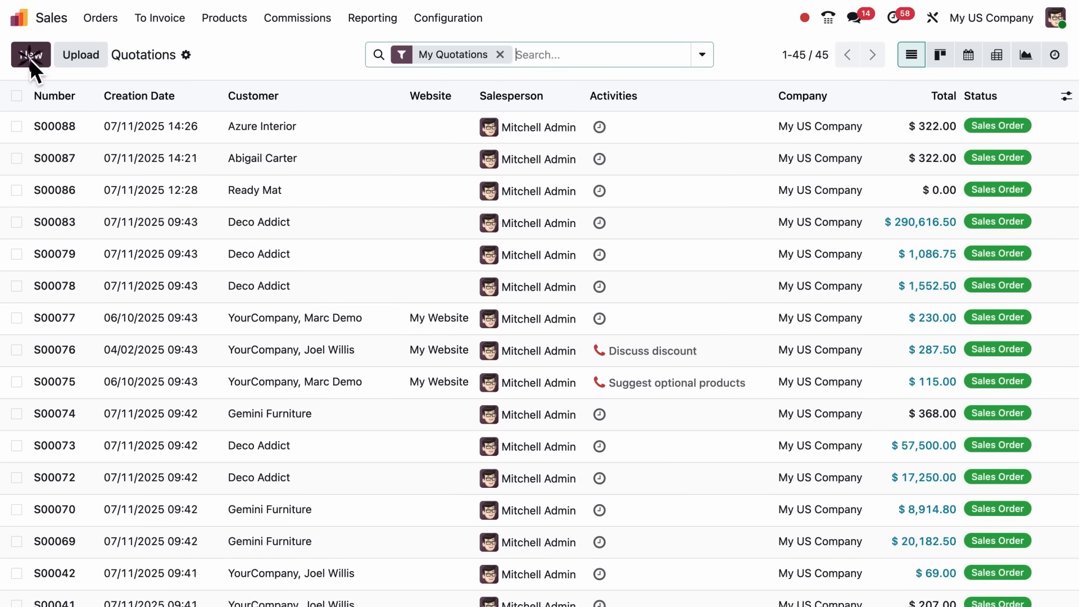
pyautogui.click(30, 55)
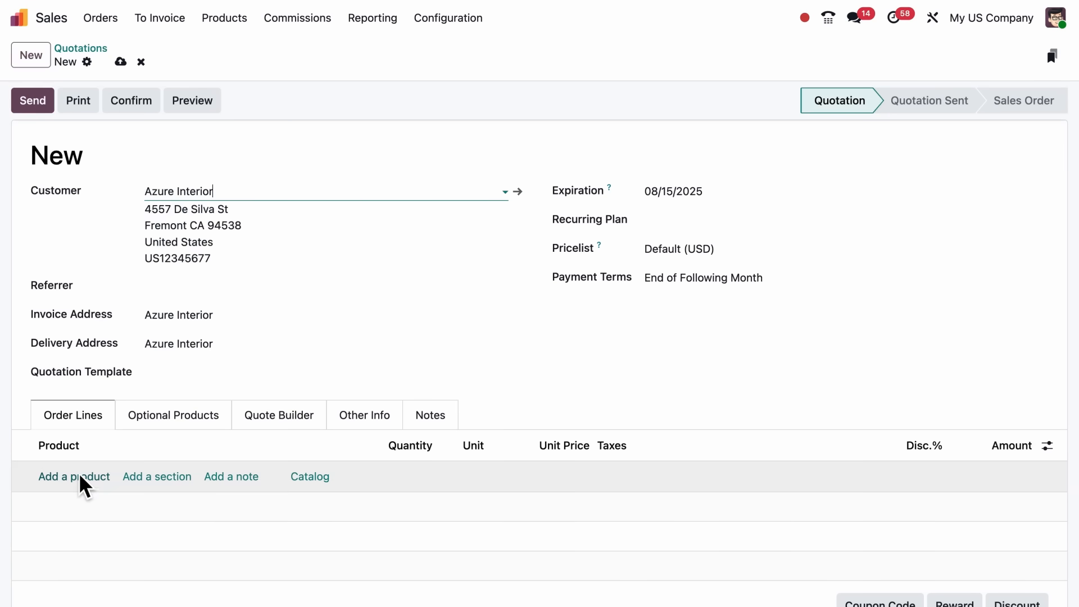
pyautogui.write('ca')
pyautogui.write('2')
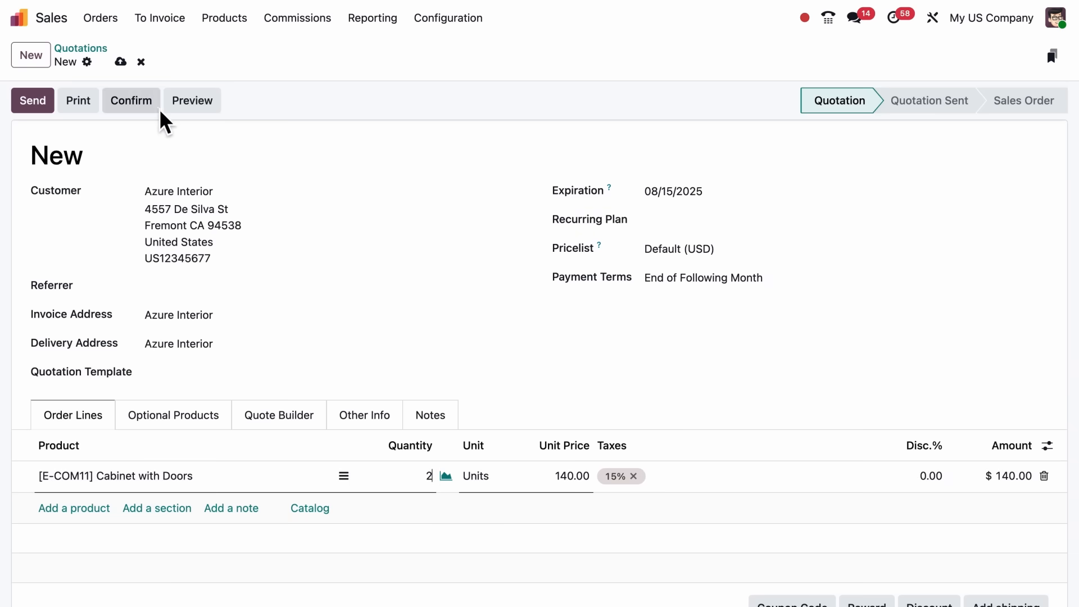
pyautogui.click(131, 100)
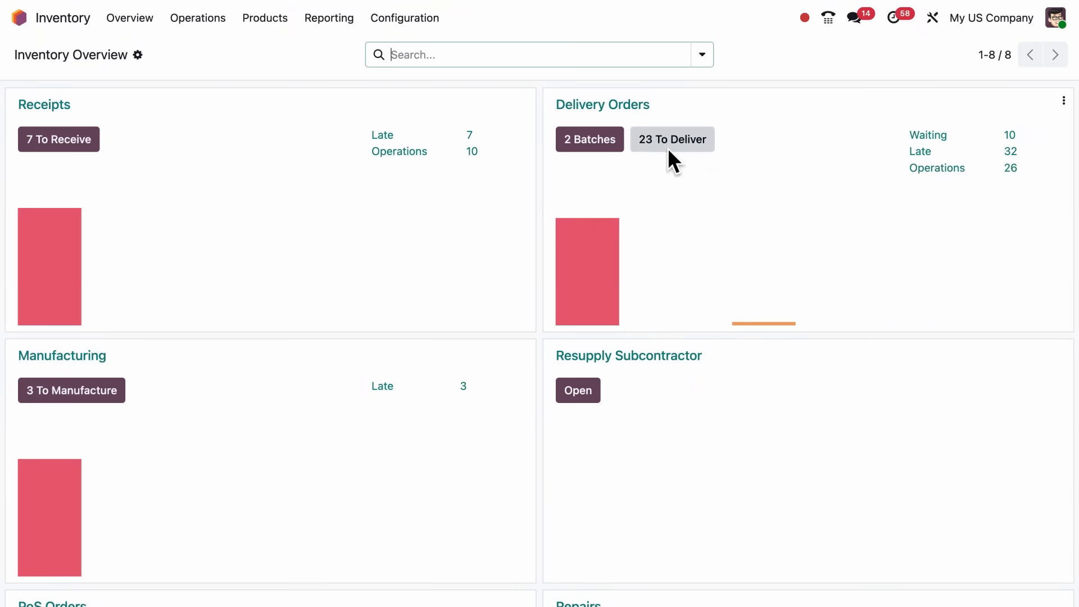
# - Move WH/OUT/00022 to fifth among the ready deliveries, then go to the products list
pyautogui.click(673, 139)
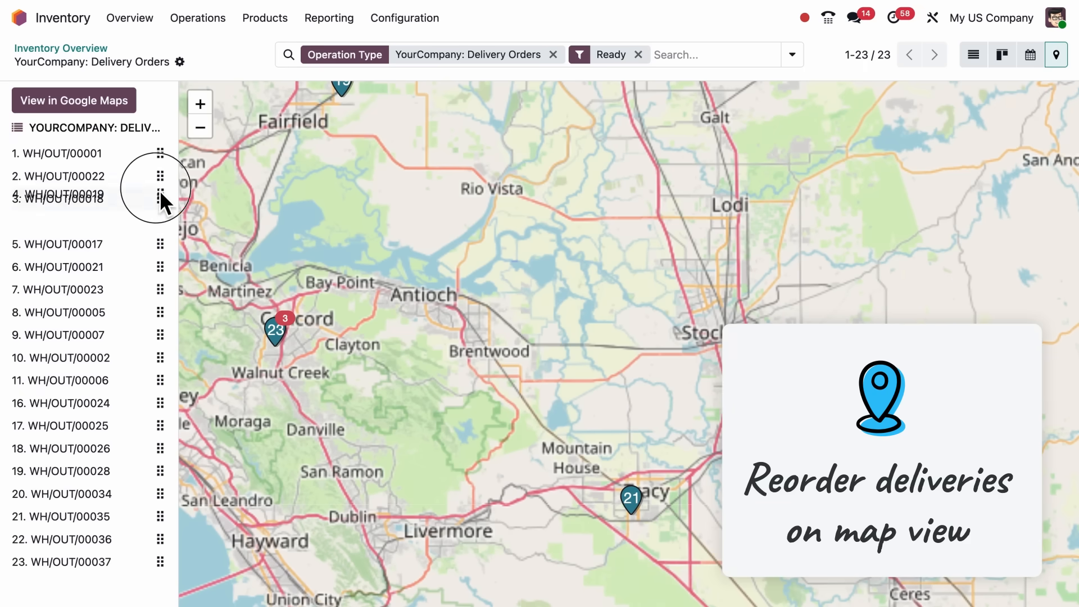
pyautogui.moveTo(160, 175); pyautogui.dragTo(161, 267)
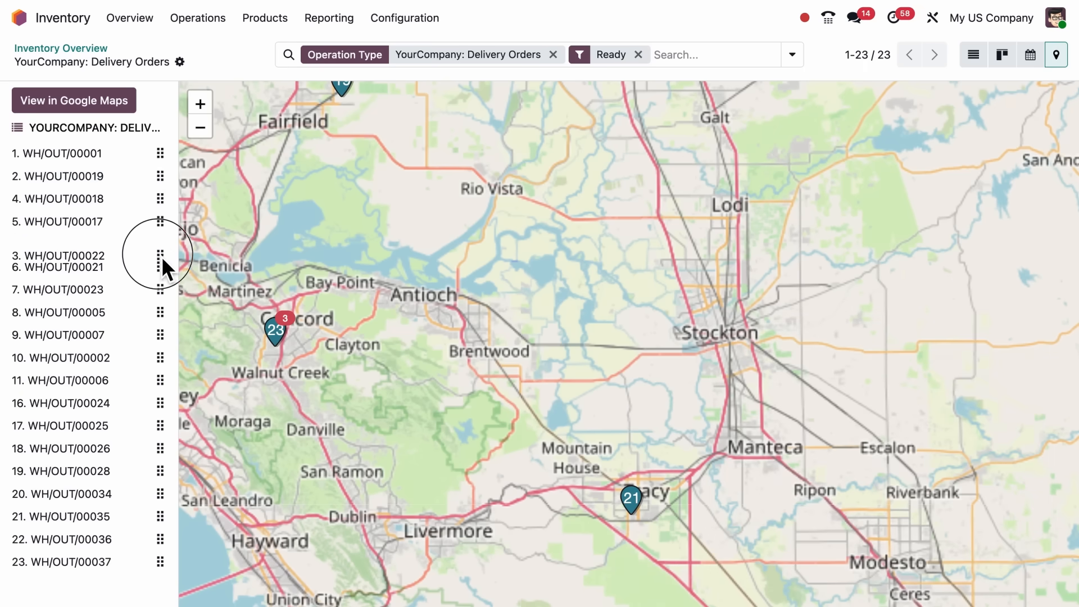
pyautogui.click(265, 18)
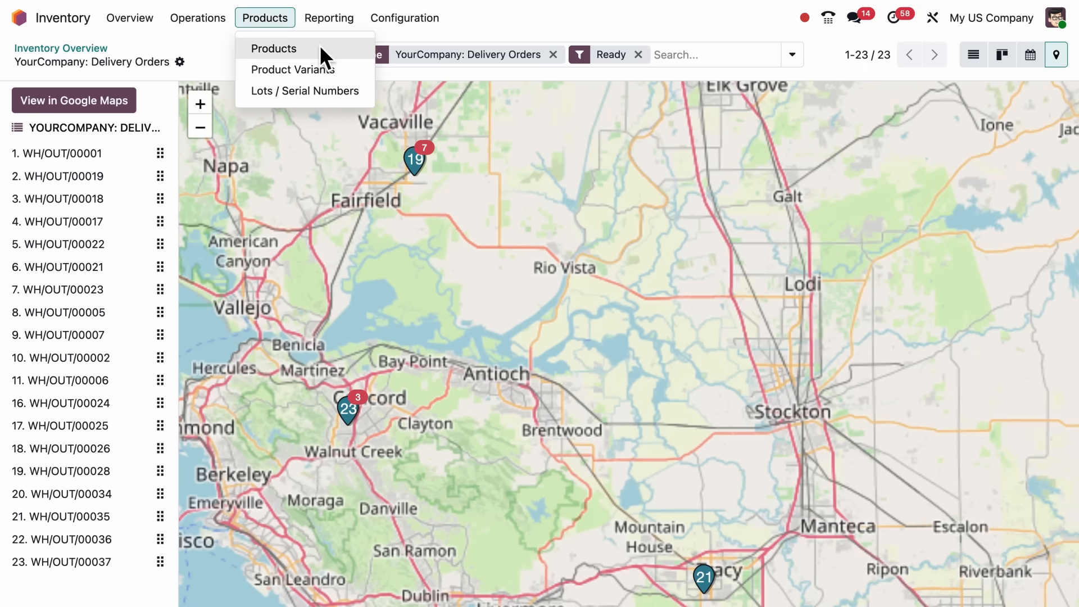
pyautogui.click(275, 49)
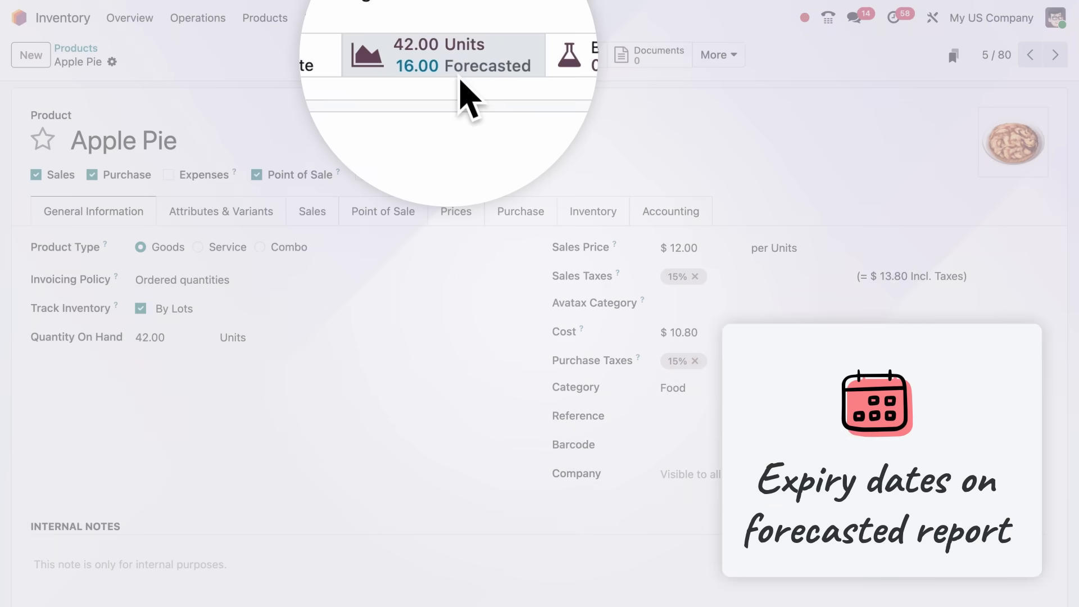
# - Show RFQ P00026 with desks, screens and organizers from sales order S00112
pyautogui.click(442, 56)
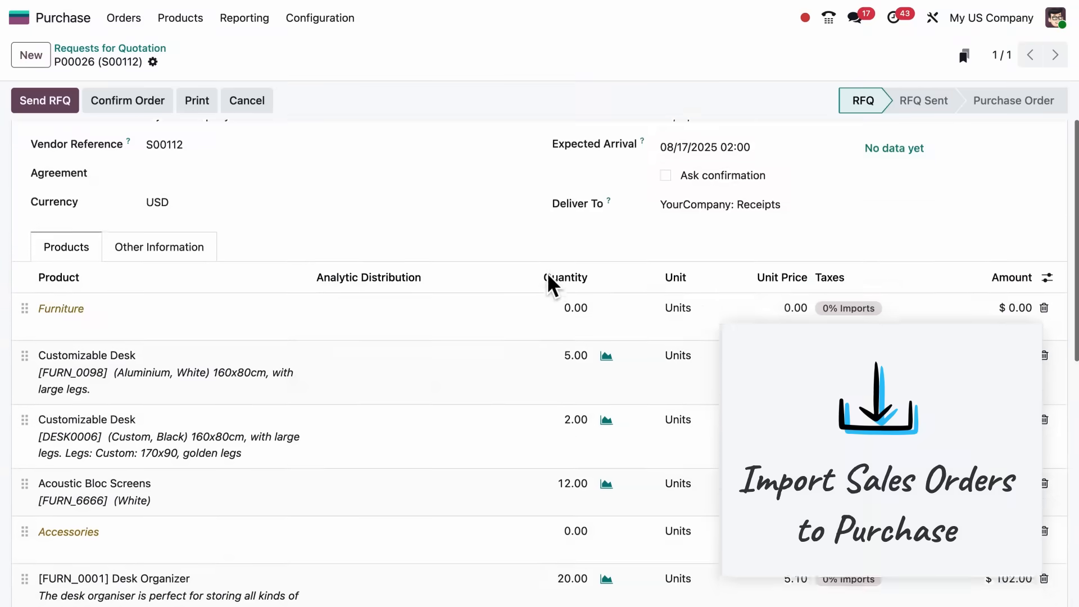
# - Compute a Ready Mat purchase suggestion from actual demand: 1 product, $1,147.00
pyautogui.scroll(-3)
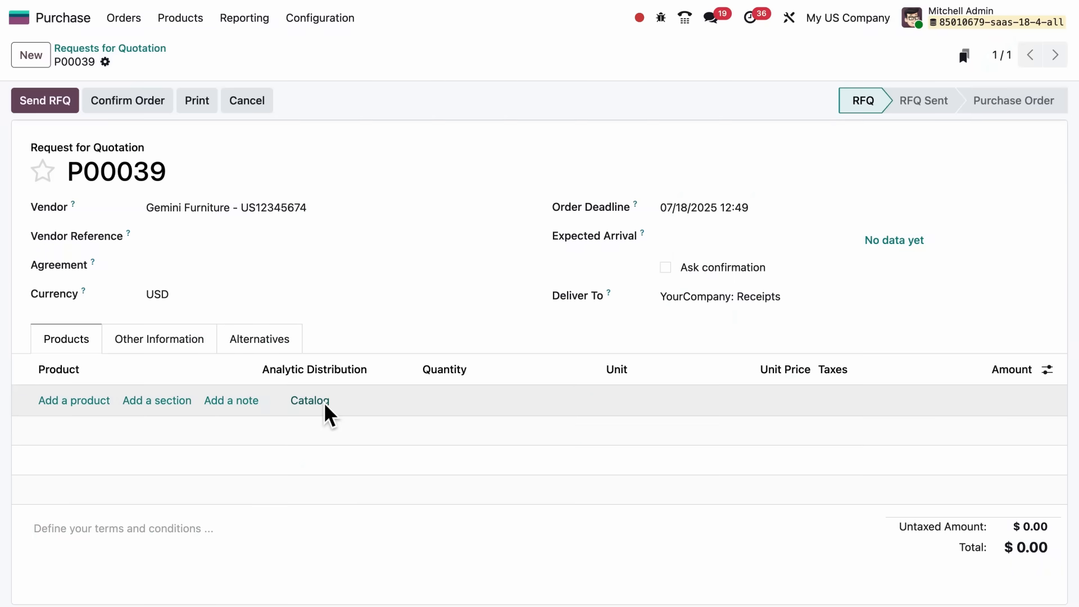
pyautogui.click(309, 401)
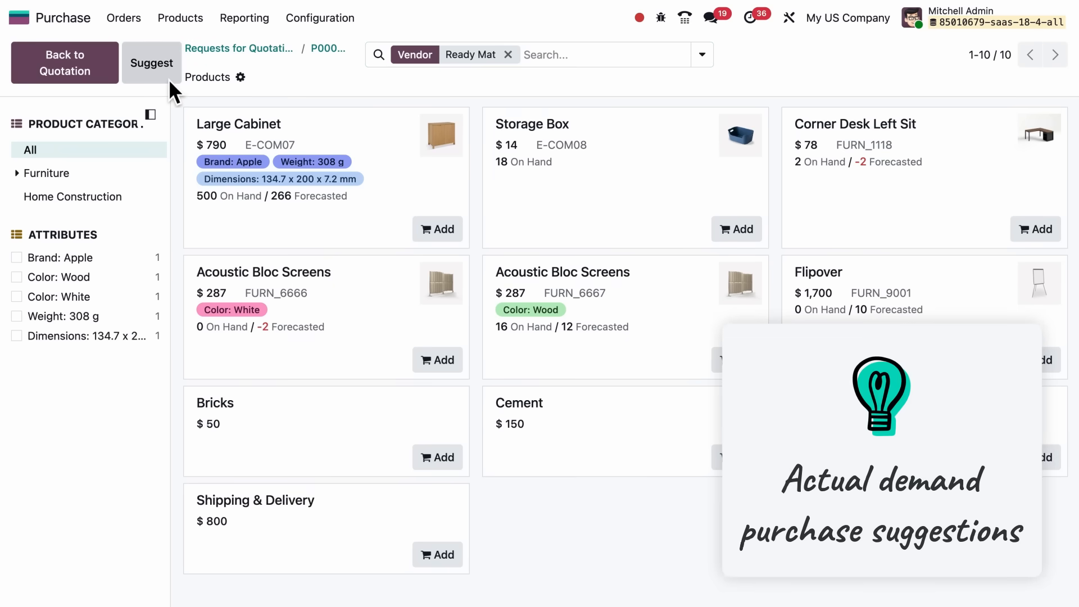
pyautogui.click(152, 62)
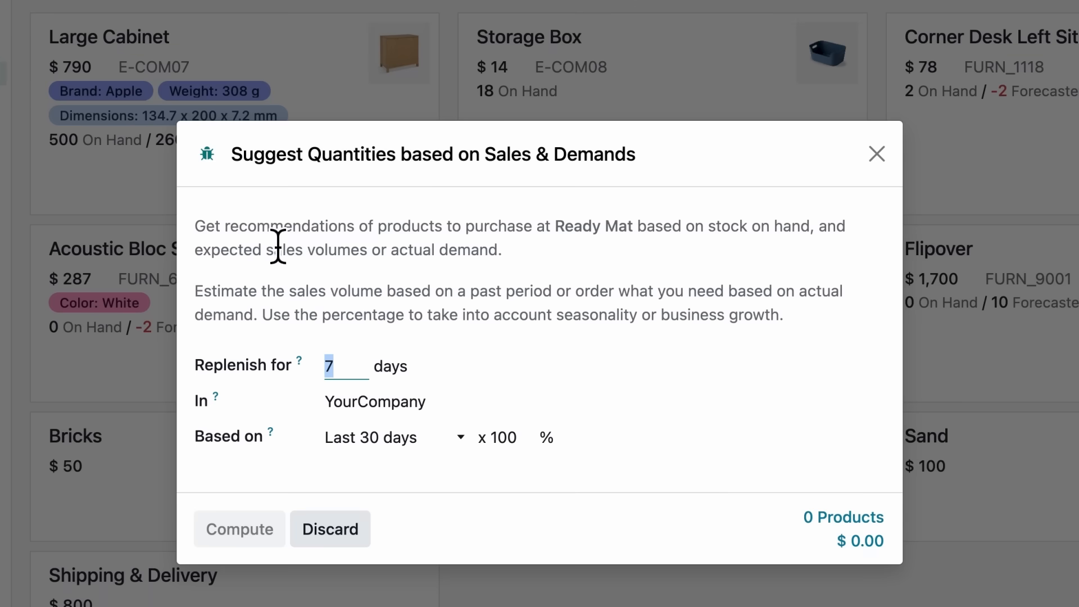
pyautogui.click(371, 437)
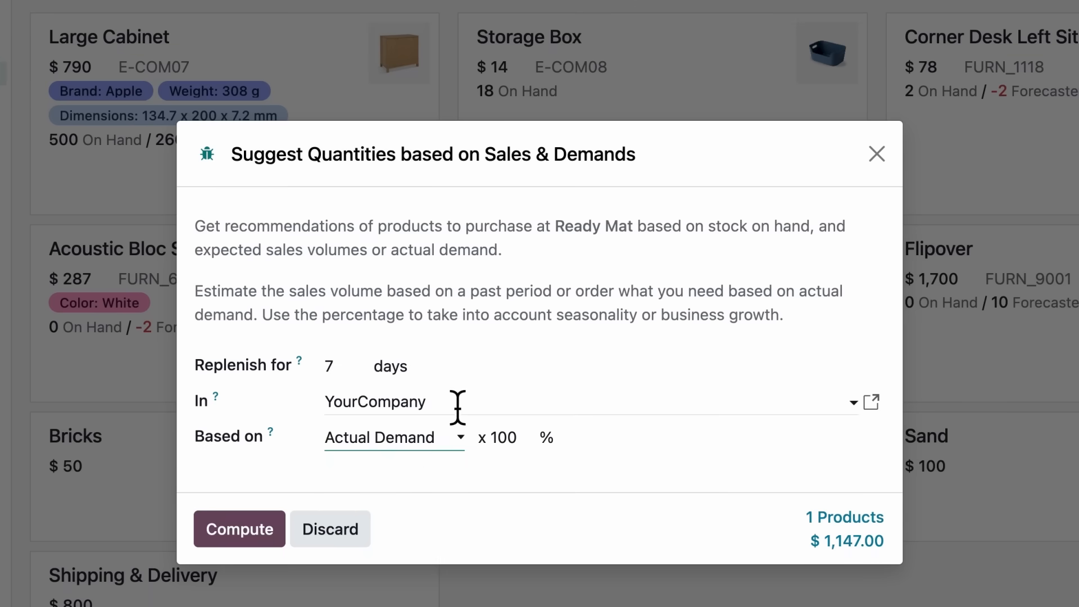
pyautogui.click(239, 530)
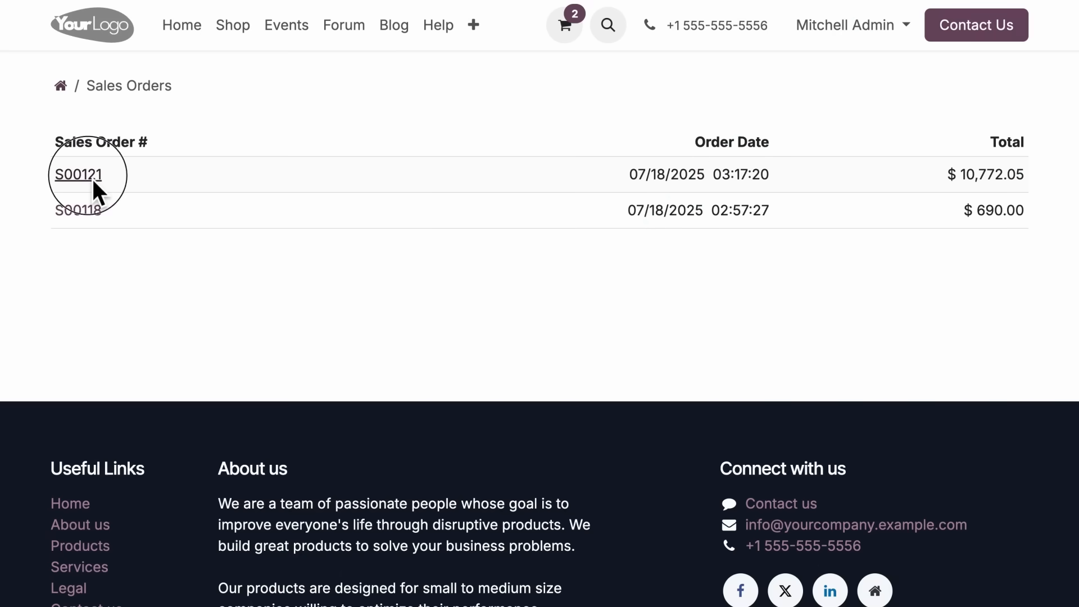
# - View portal sales order S00121 and choose to connect it with your software
pyautogui.click(82, 175)
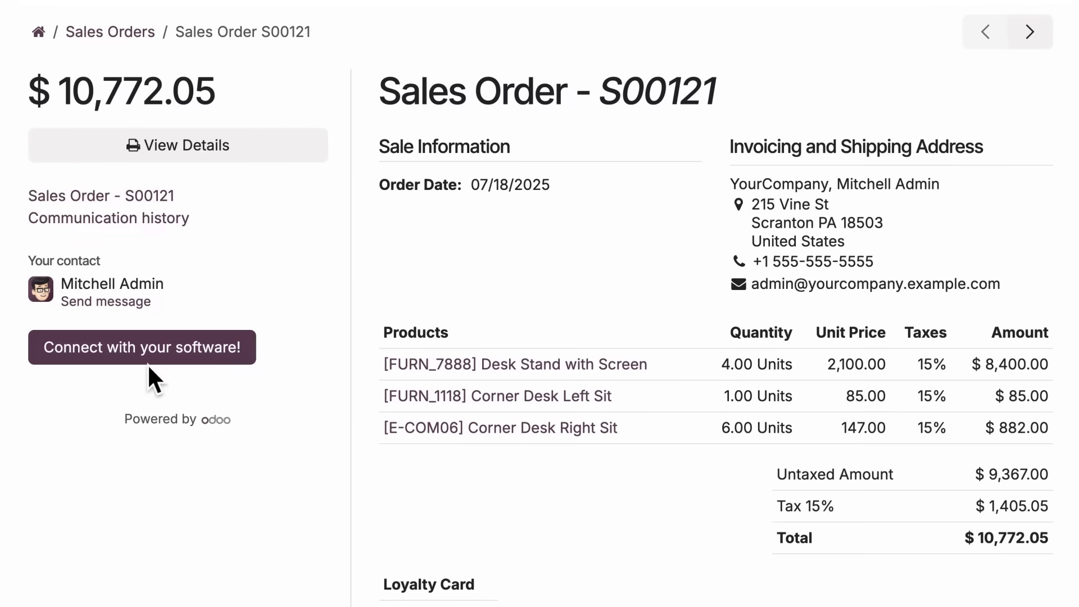
pyautogui.click(142, 348)
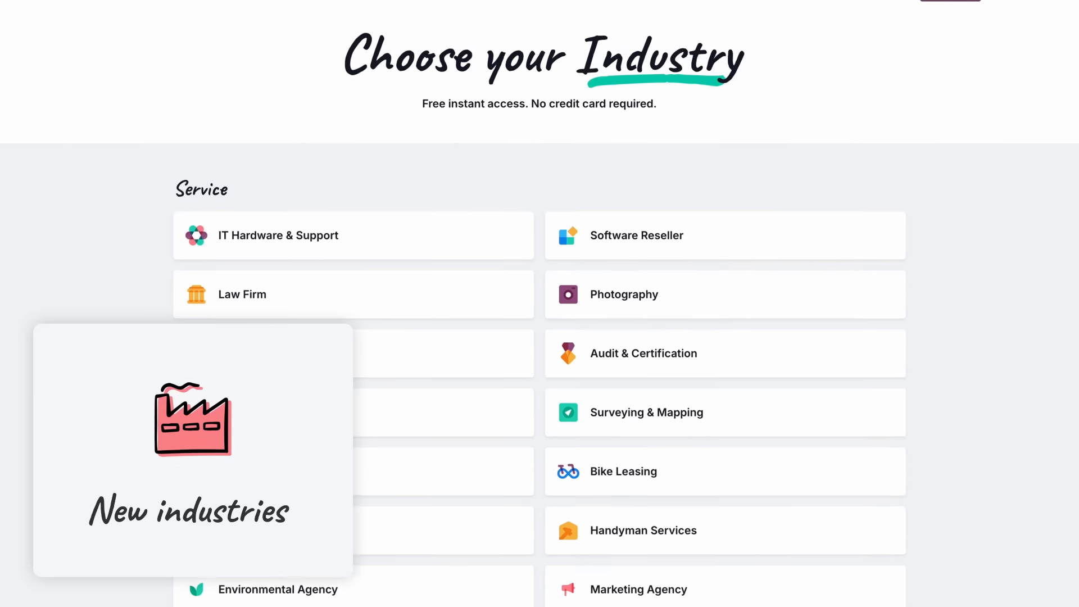
pyautogui.scroll(-3)
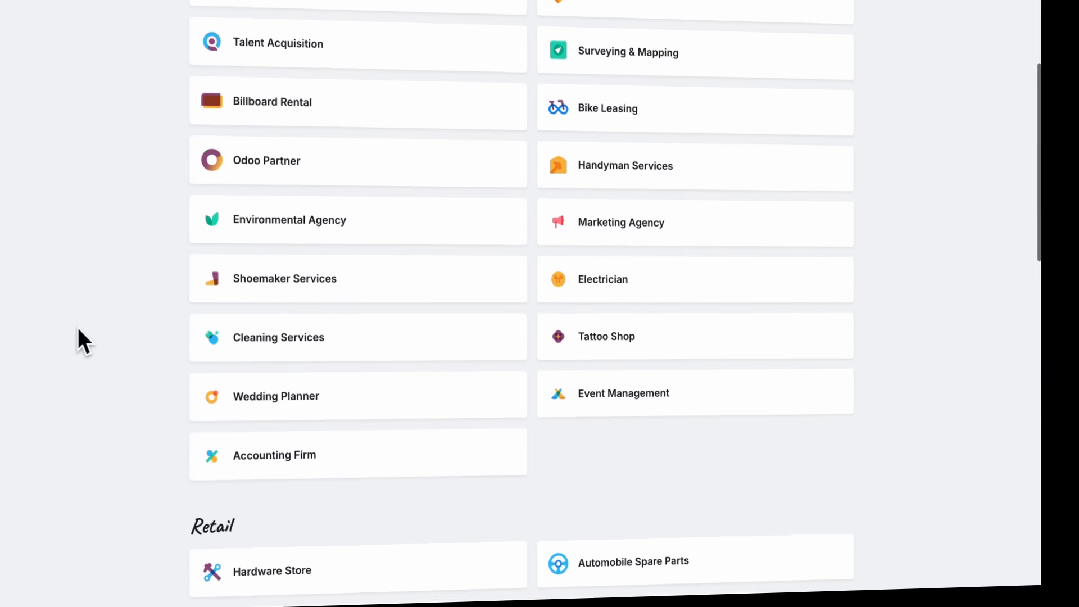
pyautogui.scroll(-3)
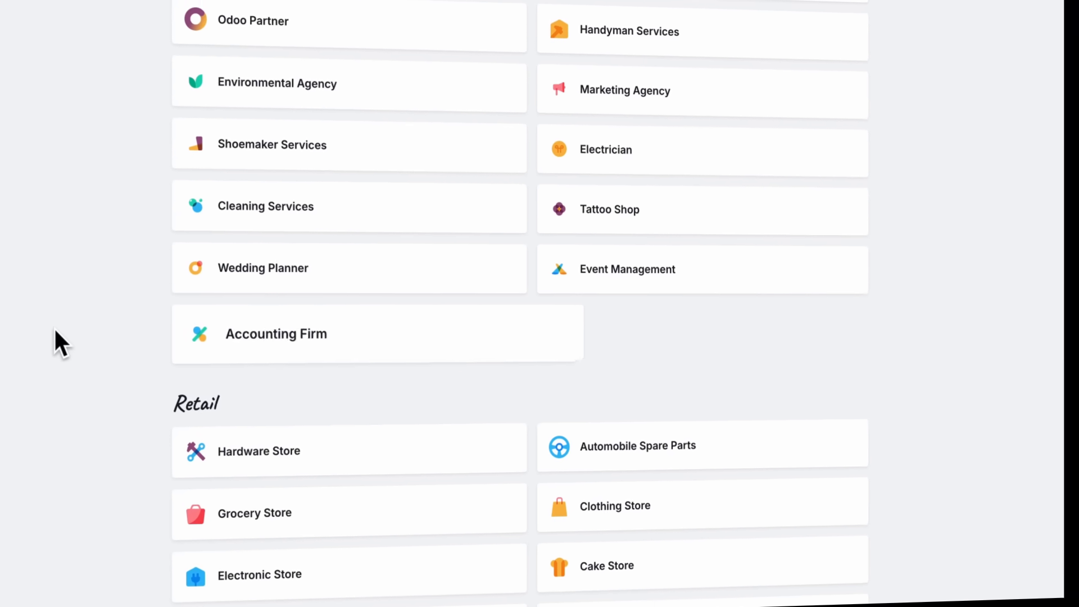
pyautogui.scroll(-3)
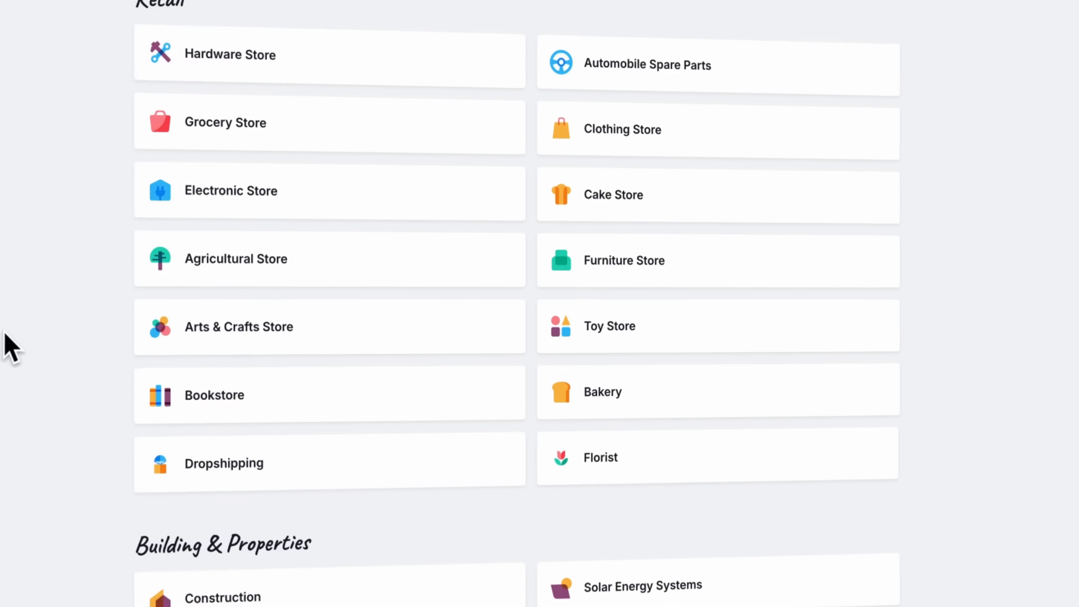
pyautogui.scroll(-3)
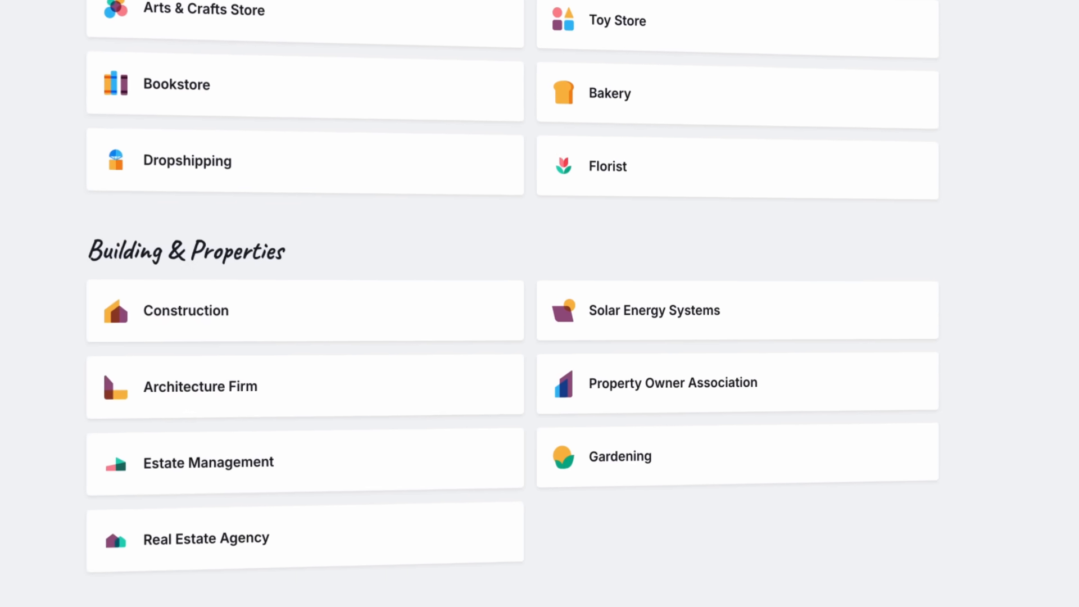
pyautogui.scroll(-3)
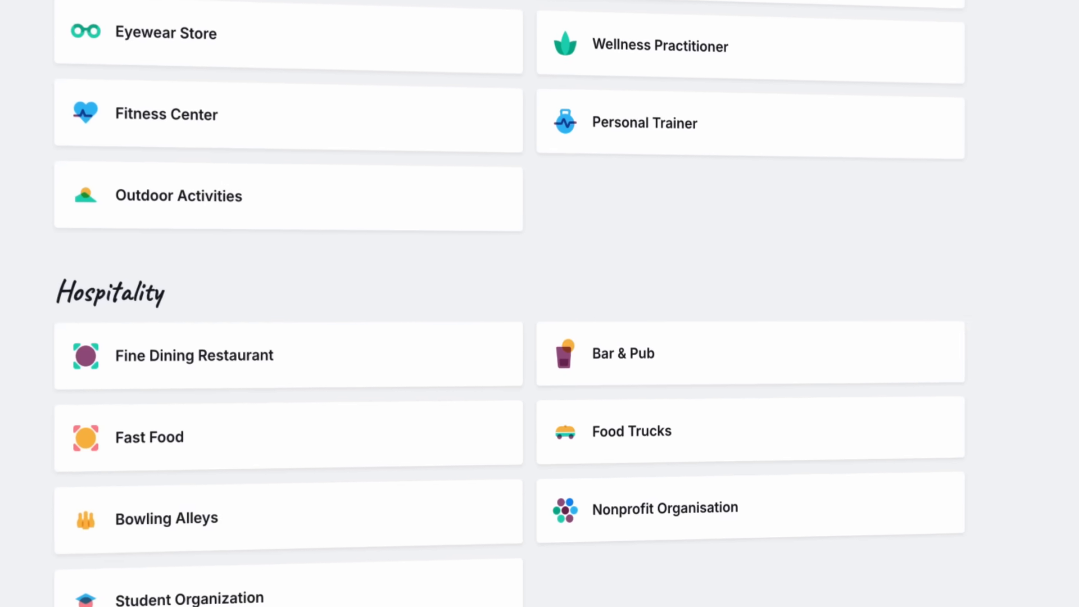